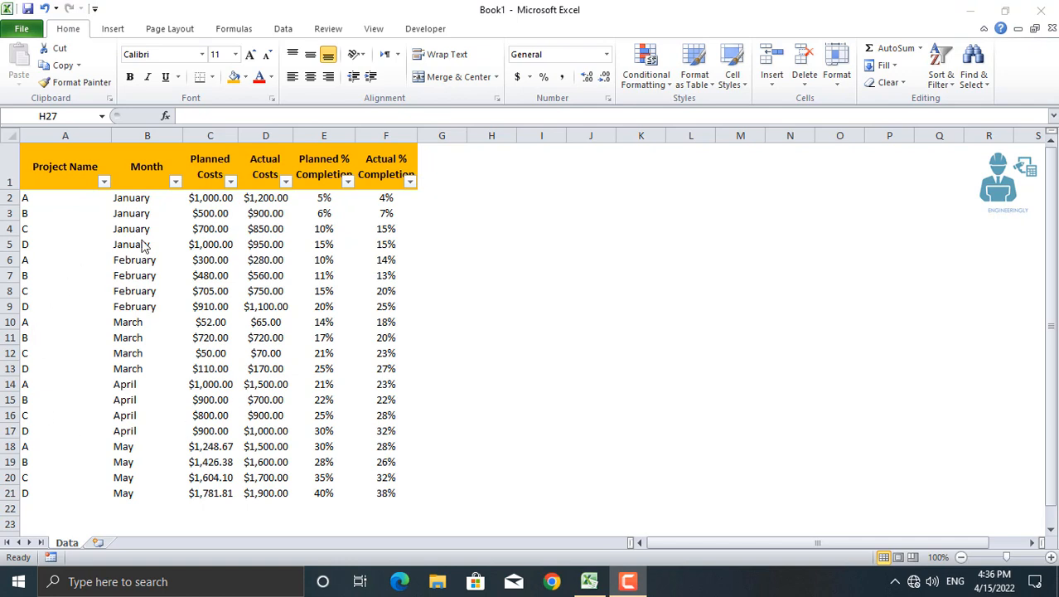
{"action": "mouse_move", "coordinate": [266, 468]}
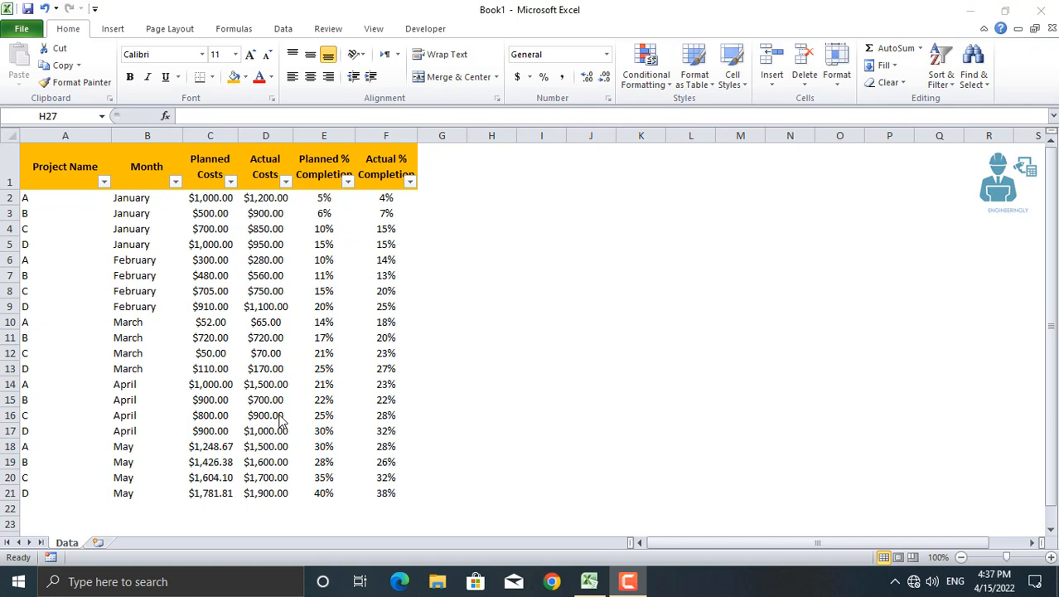
{"action": "mouse_move", "coordinate": [29, 206]}
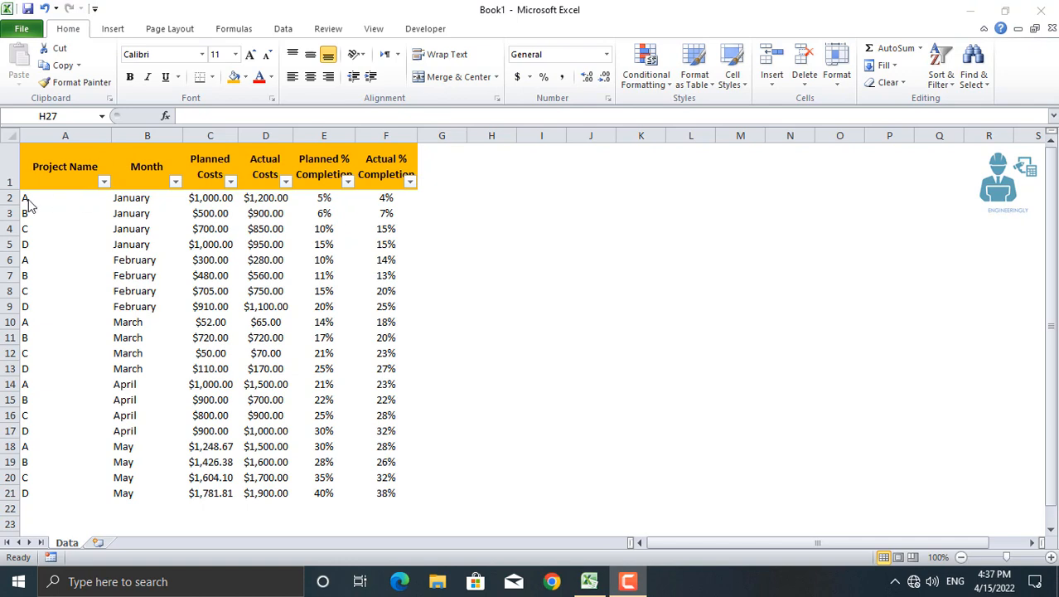
{"action": "mouse_move", "coordinate": [108, 228]}
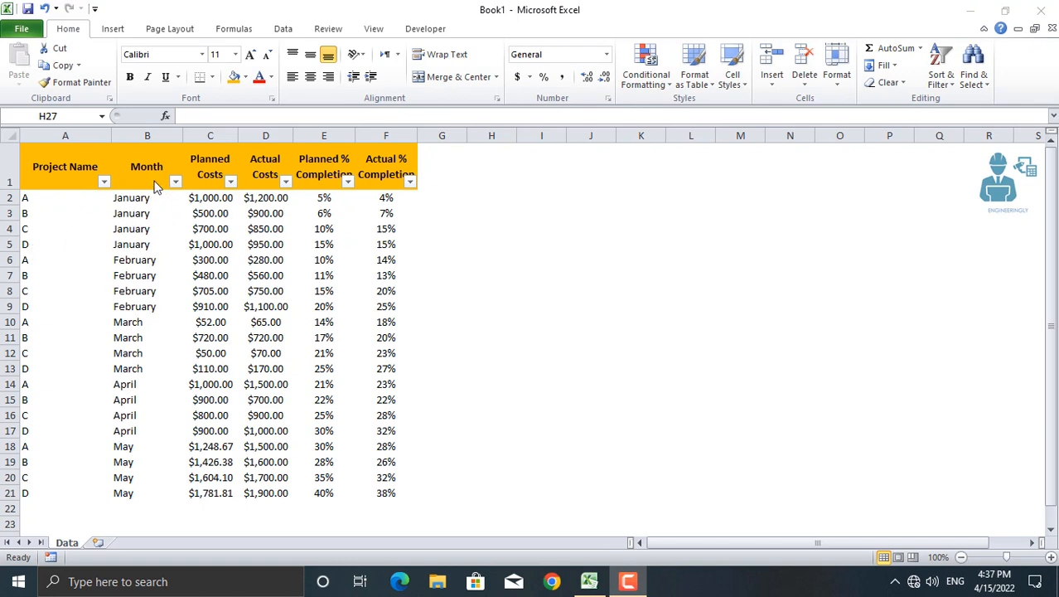
{"action": "mouse_move", "coordinate": [153, 275]}
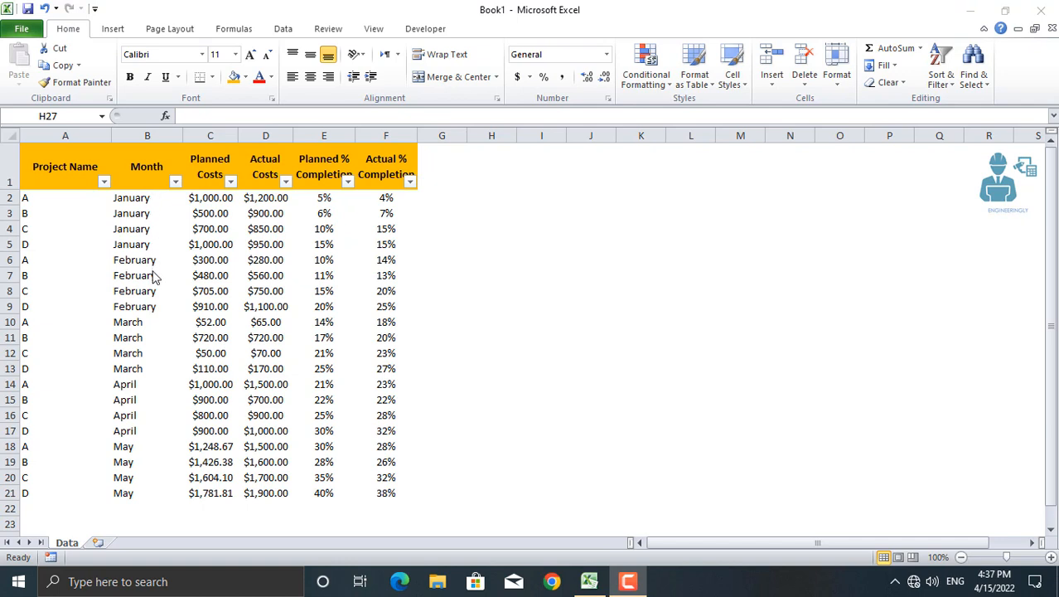
{"action": "mouse_move", "coordinate": [129, 481]}
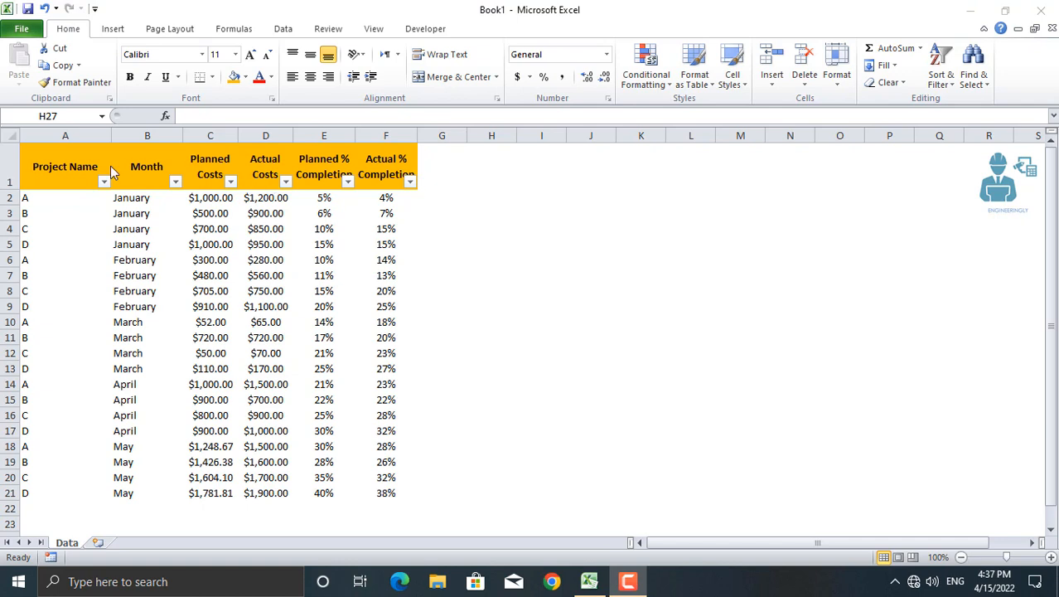
Select the A1:F21 project cost table and start a plain PivotTable from it
{"action": "left_click", "coordinate": [64, 166]}
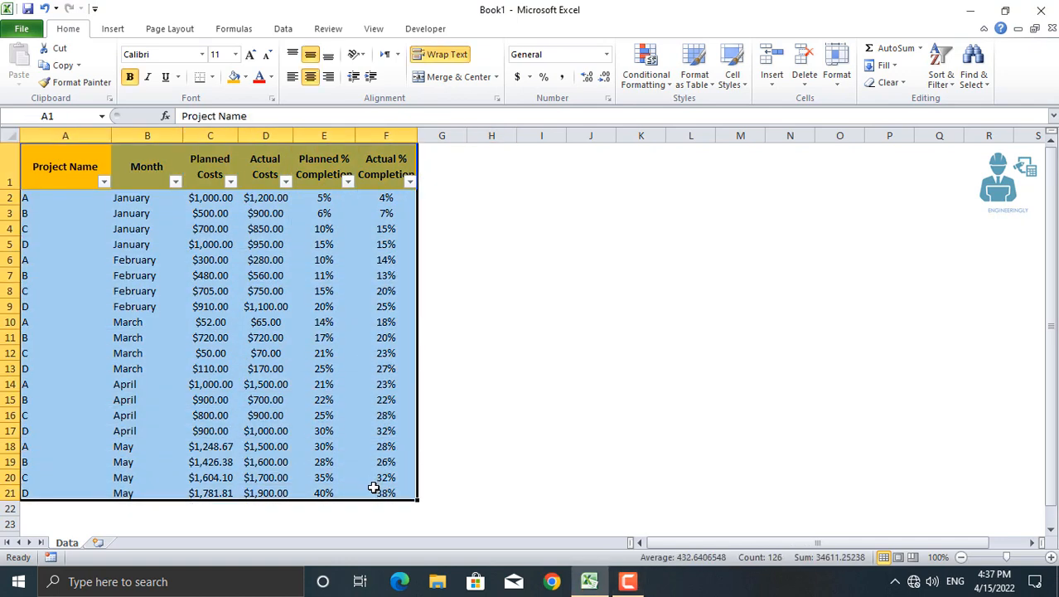
{"action": "left_click", "coordinate": [111, 28]}
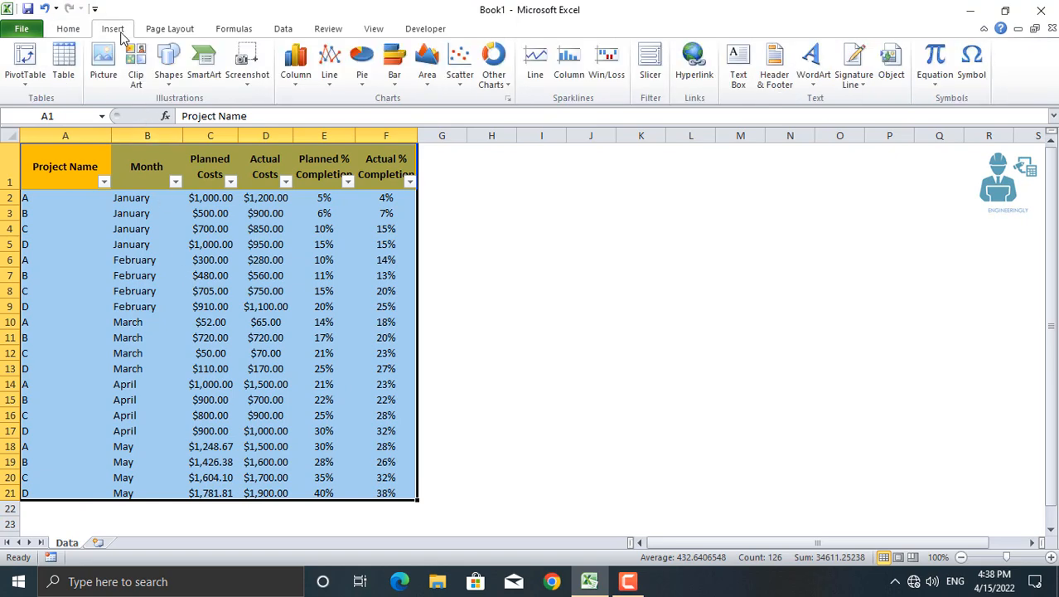
{"action": "left_click", "coordinate": [24, 62]}
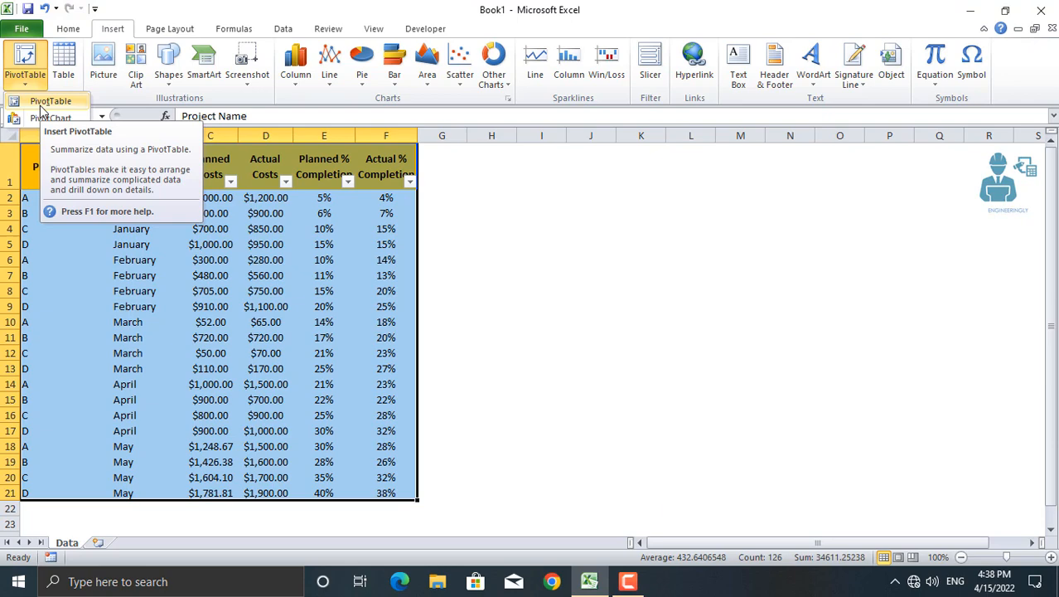
{"action": "left_click", "coordinate": [77, 131]}
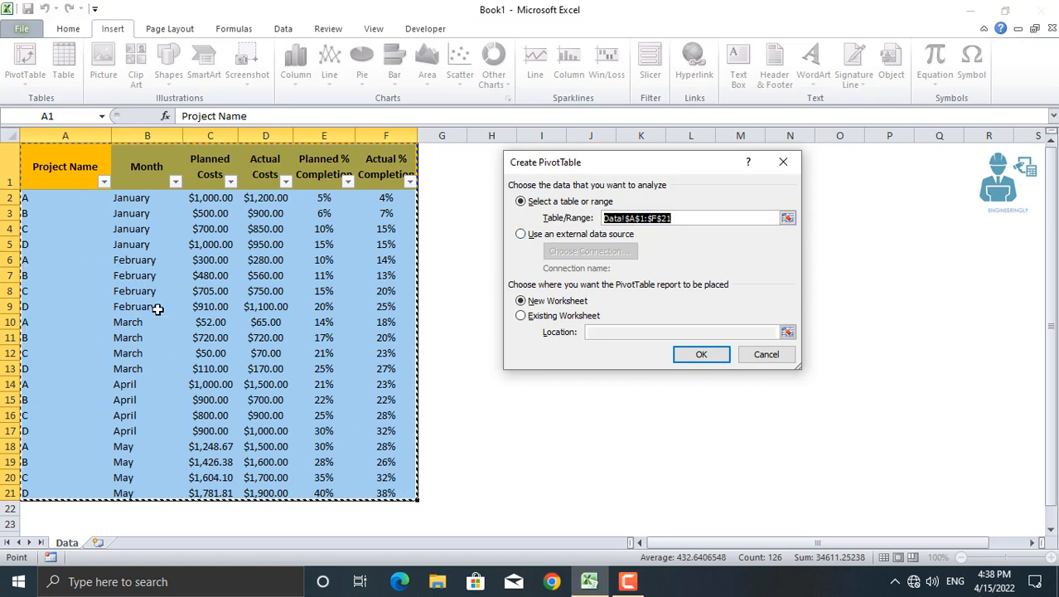
{"action": "mouse_move", "coordinate": [275, 282]}
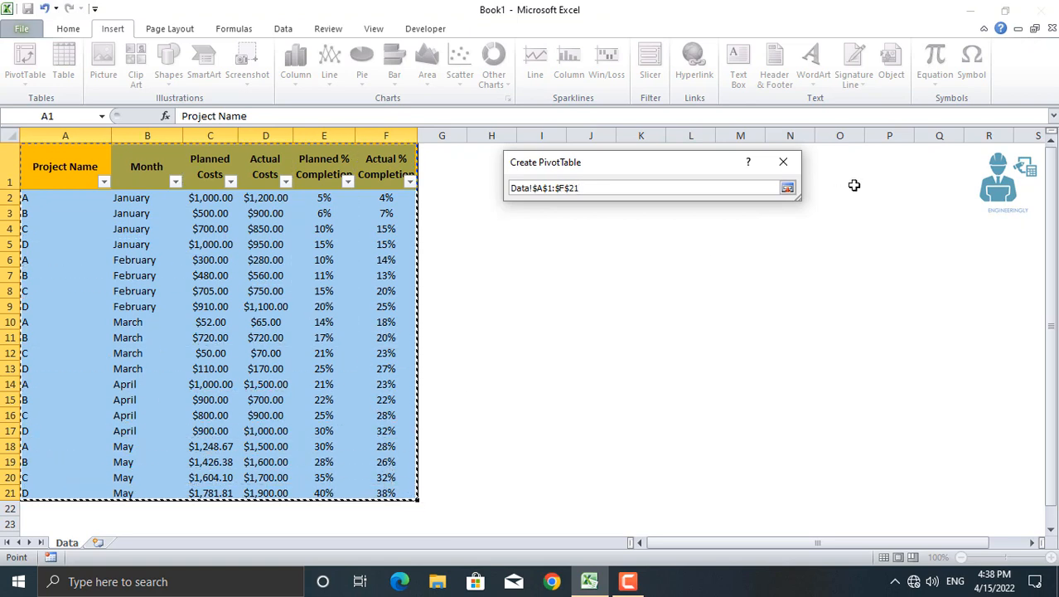
Create the PivotTable from Data!$A$1:$F$21 on a new worksheet, Sheet5
{"action": "left_click", "coordinate": [787, 186]}
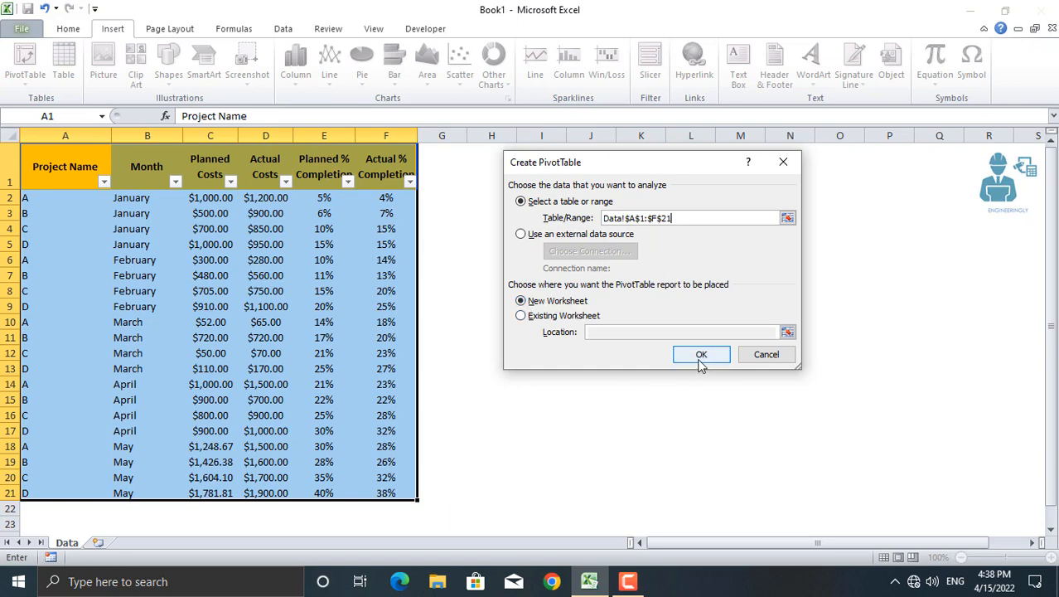
{"action": "left_click", "coordinate": [701, 354]}
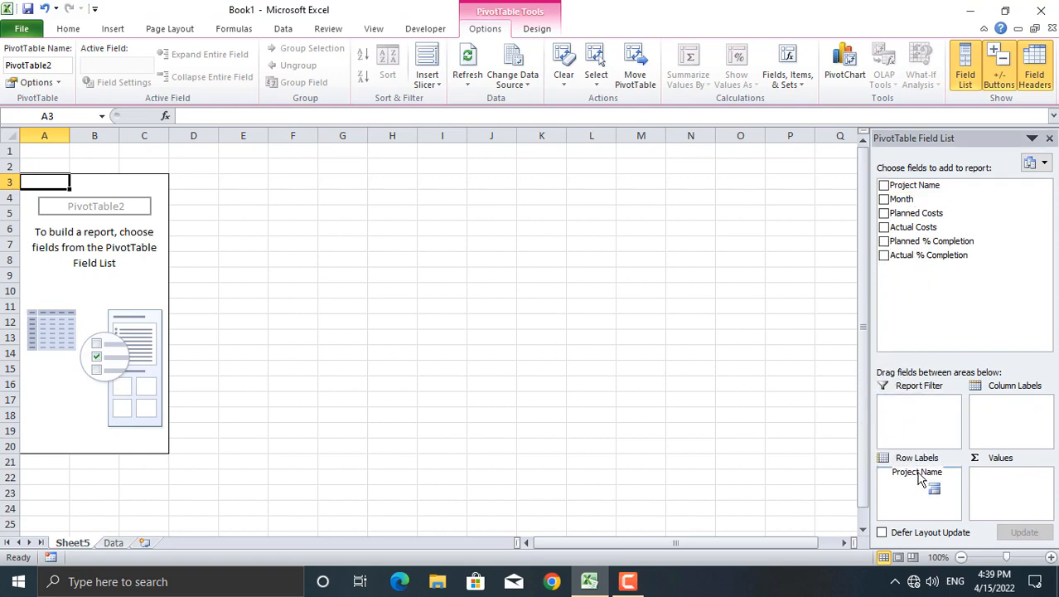
Add Project Name to the row labels and Planned Costs to the summed values
{"action": "left_click", "coordinate": [883, 185]}
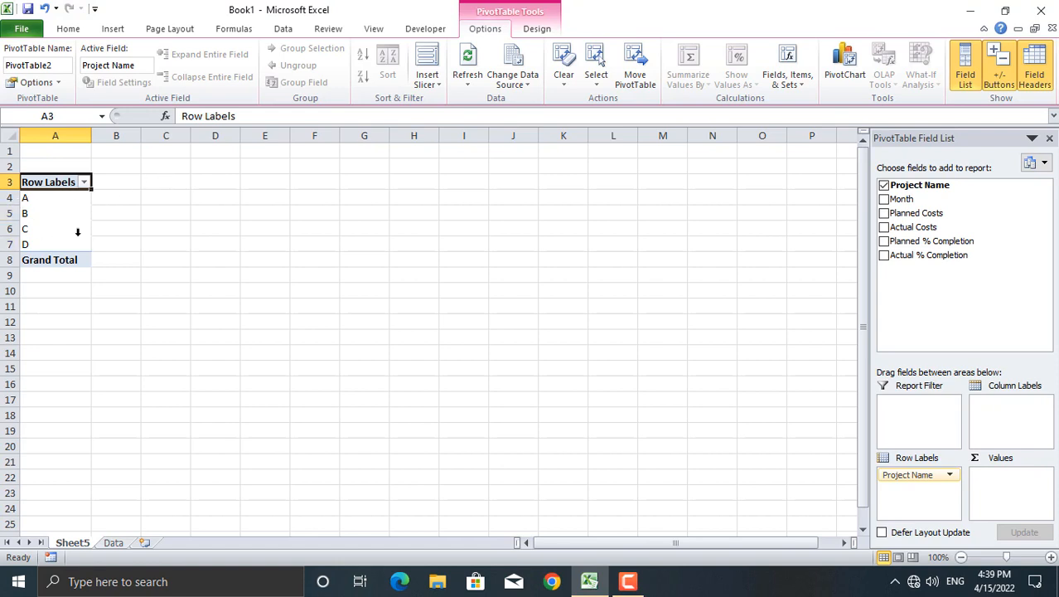
{"action": "mouse_move", "coordinate": [824, 290]}
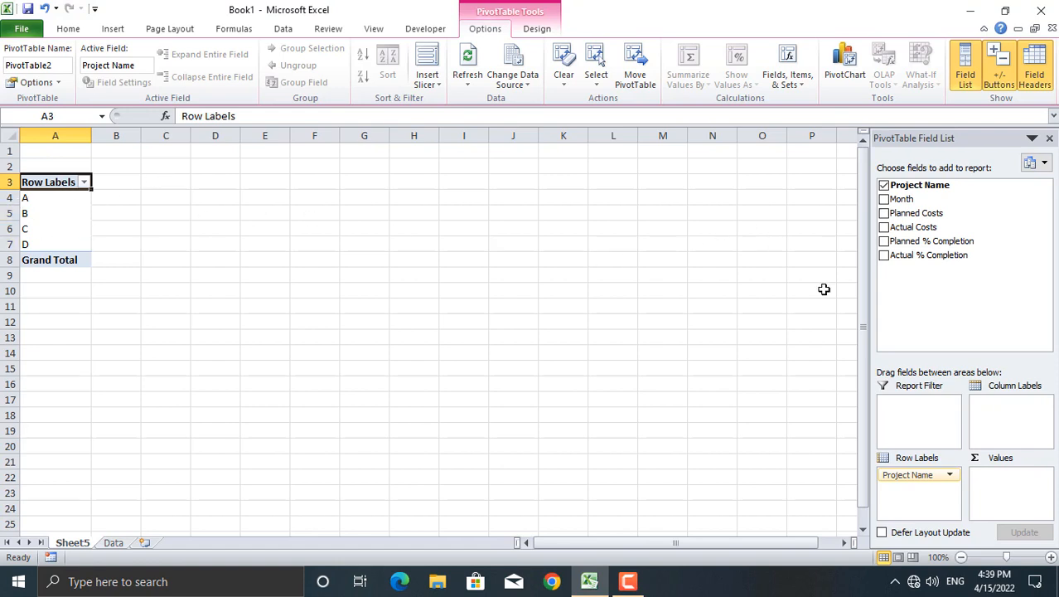
{"action": "mouse_move", "coordinate": [901, 199]}
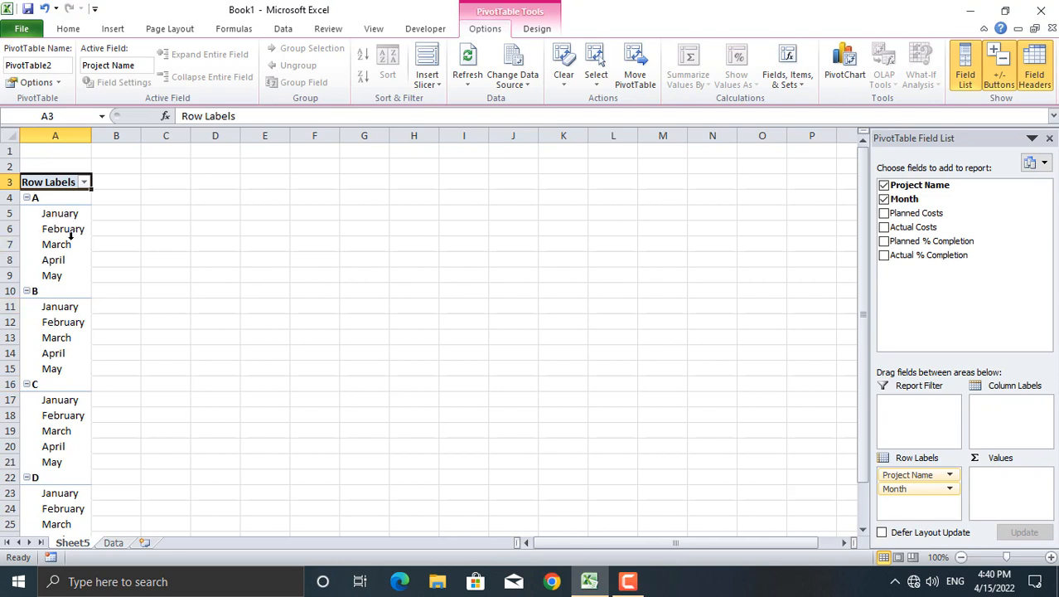
{"action": "mouse_move", "coordinate": [60, 213]}
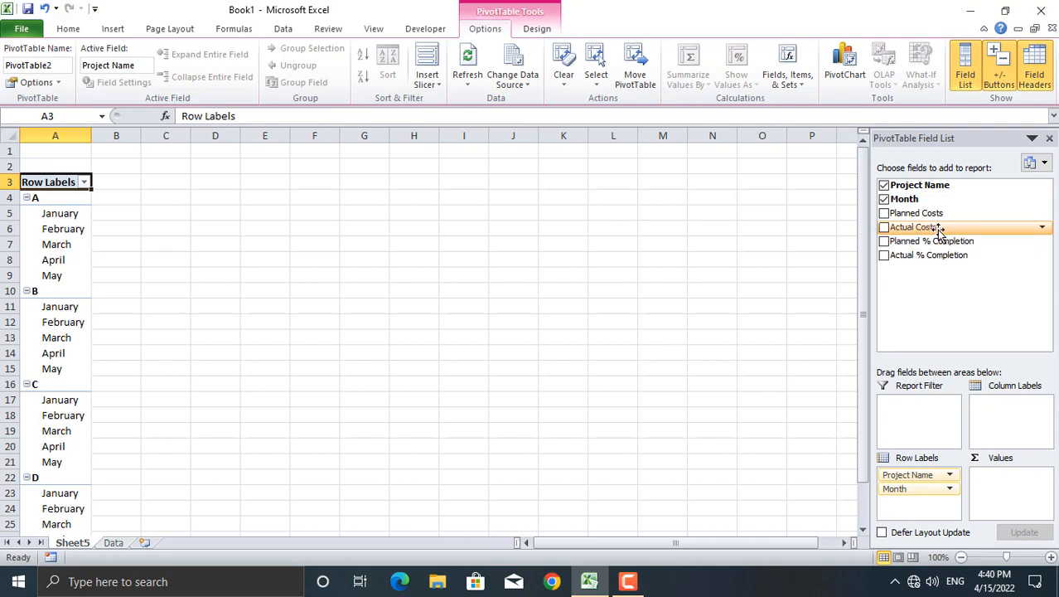
{"action": "mouse_move", "coordinate": [937, 231]}
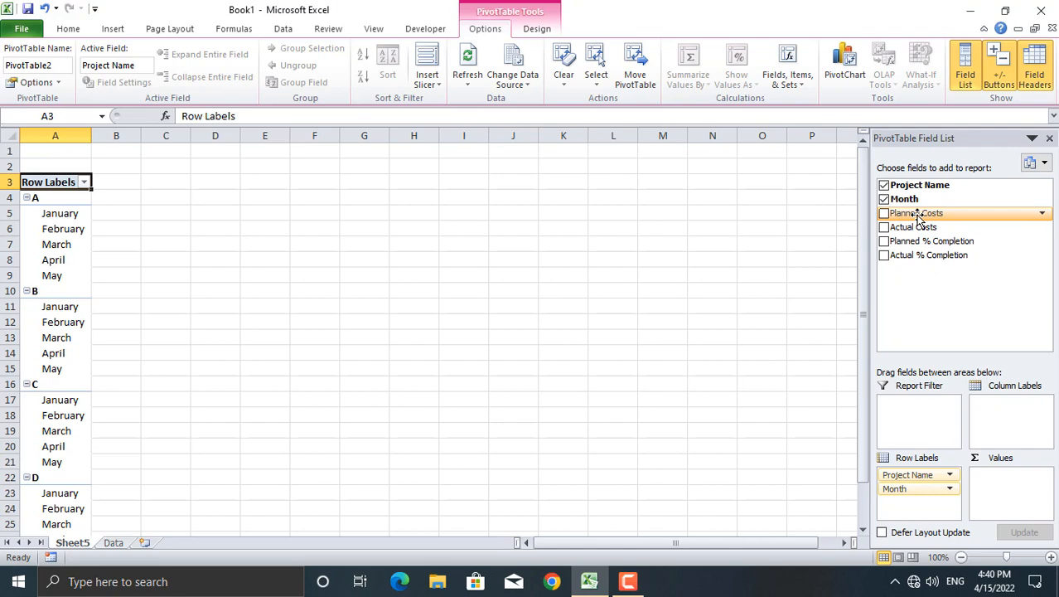
{"action": "left_click", "coordinate": [883, 214]}
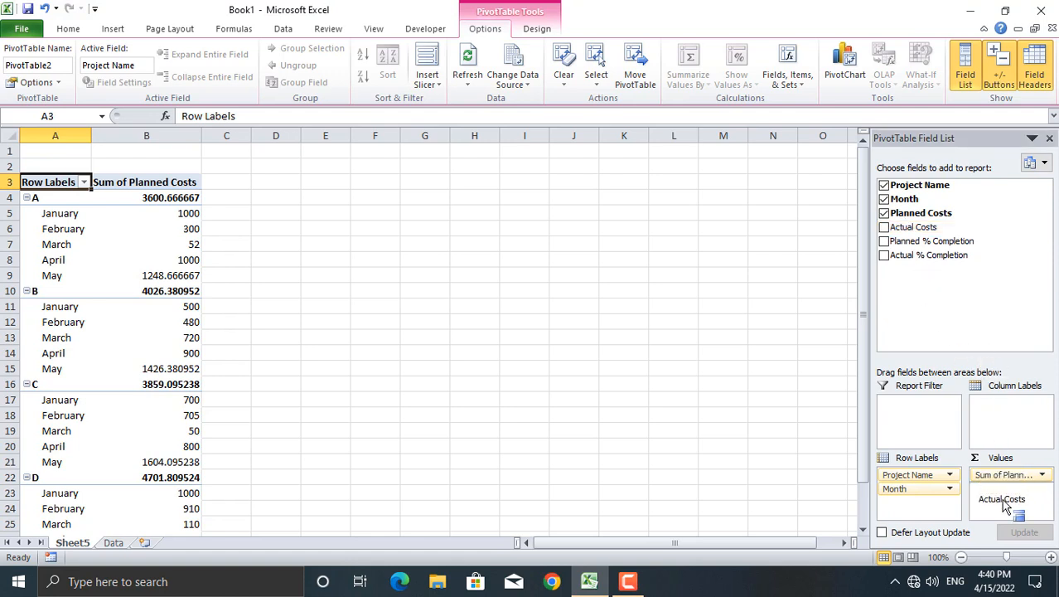
Add summed Actual Costs beside Planned Costs in the PivotTable values
{"action": "left_click", "coordinate": [884, 227]}
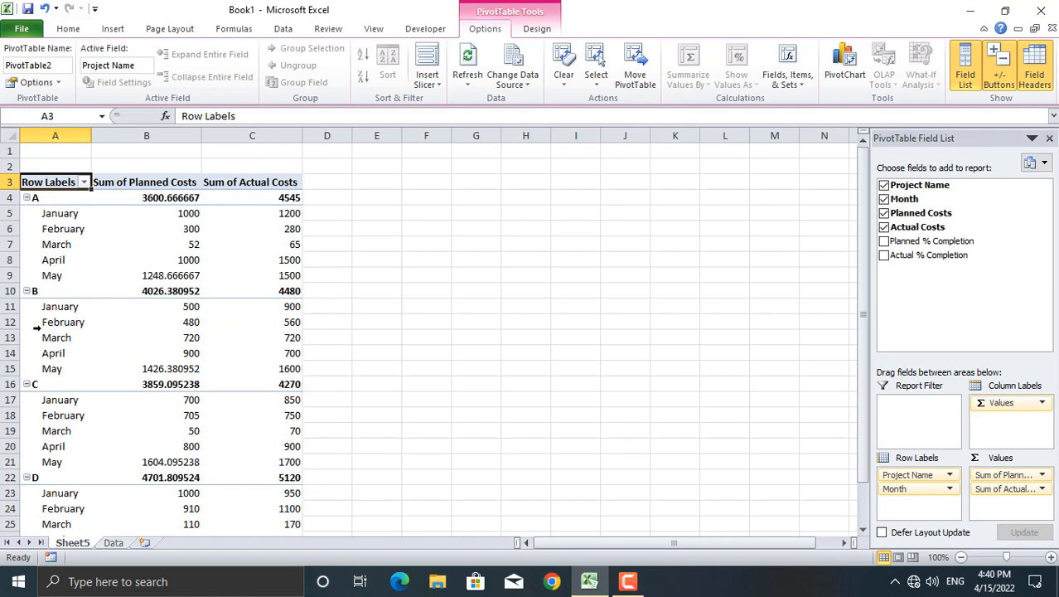
{"action": "mouse_move", "coordinate": [143, 199]}
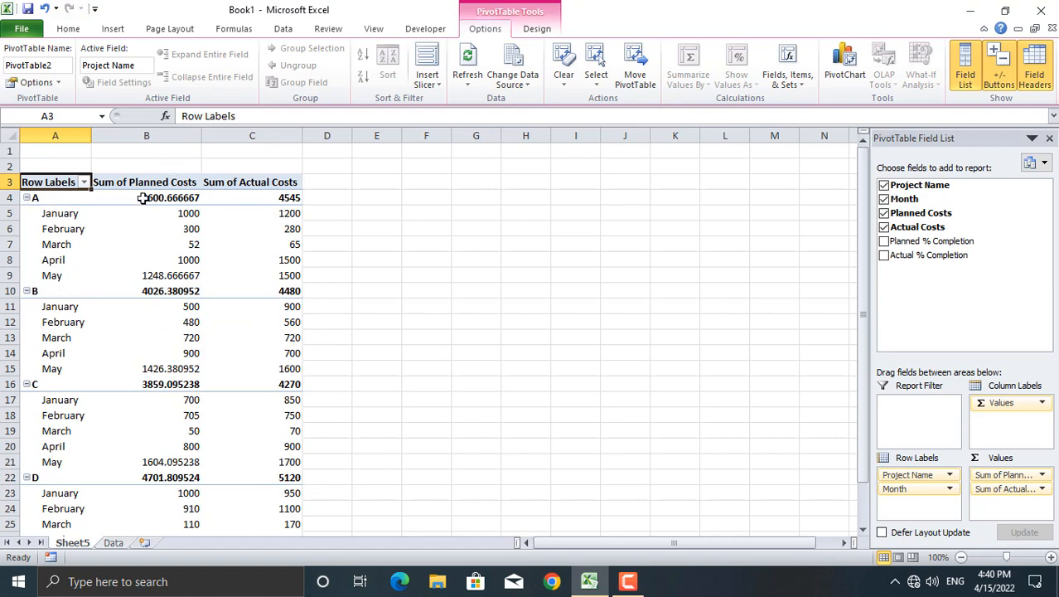
{"action": "mouse_move", "coordinate": [278, 259]}
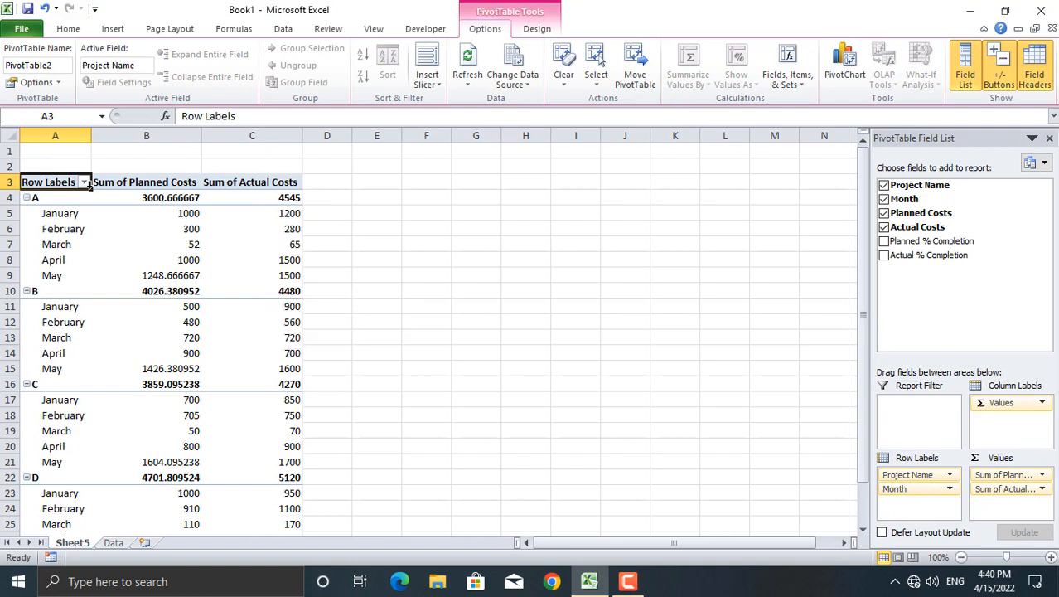
{"action": "left_click", "coordinate": [83, 182]}
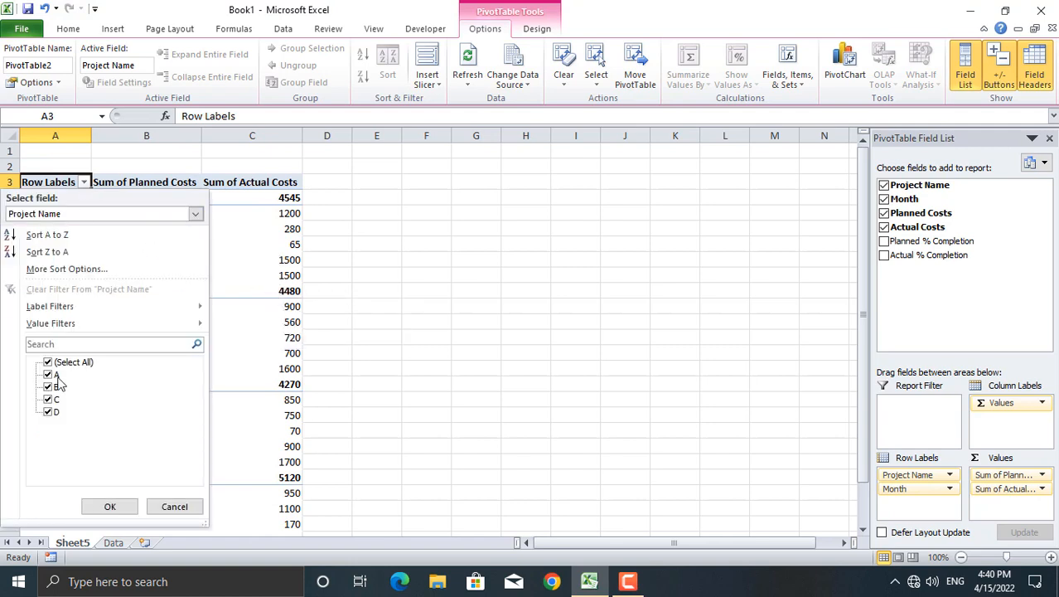
Filter the PivotTable rows to project A only, then to project B only
{"action": "left_click", "coordinate": [47, 361]}
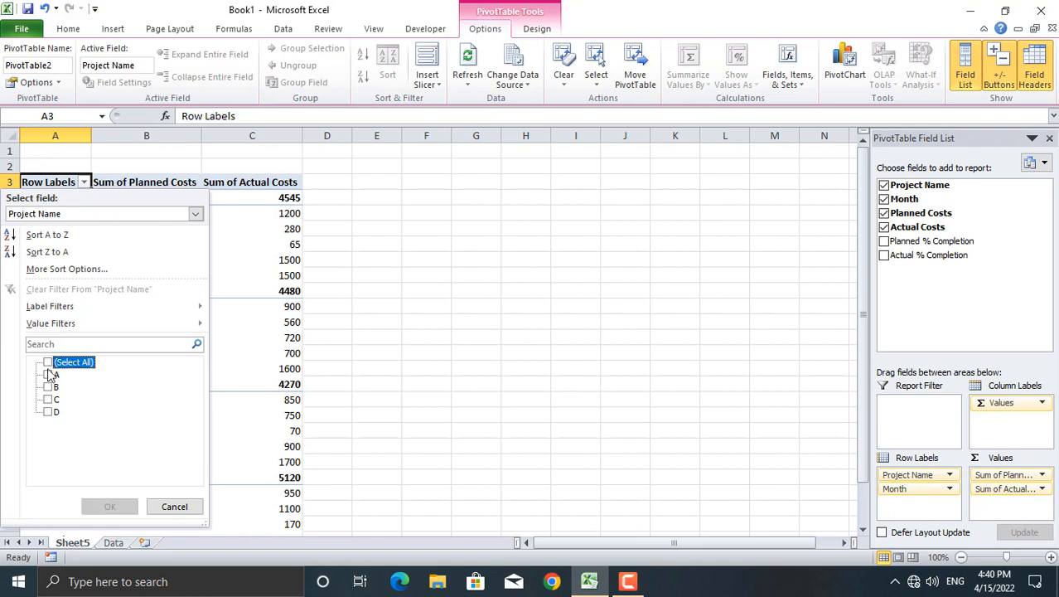
{"action": "left_click", "coordinate": [48, 374]}
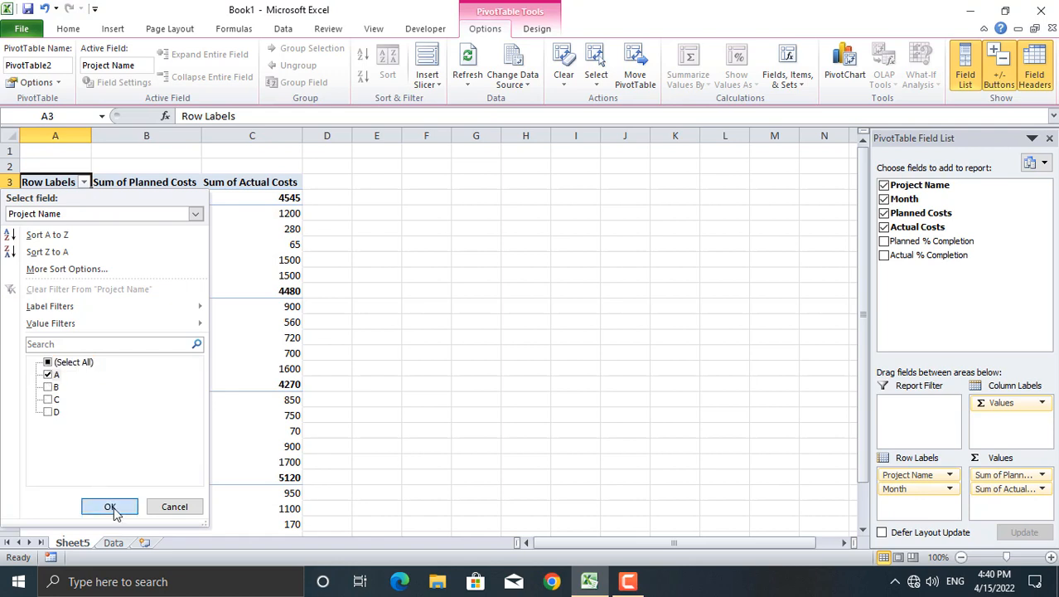
{"action": "left_click", "coordinate": [110, 506]}
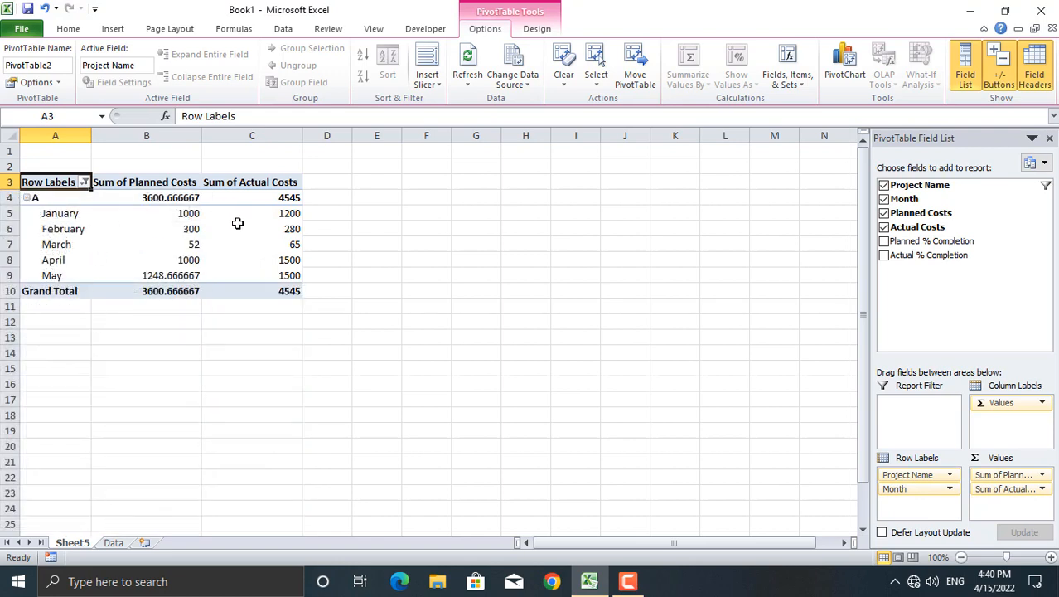
{"action": "left_click", "coordinate": [85, 181]}
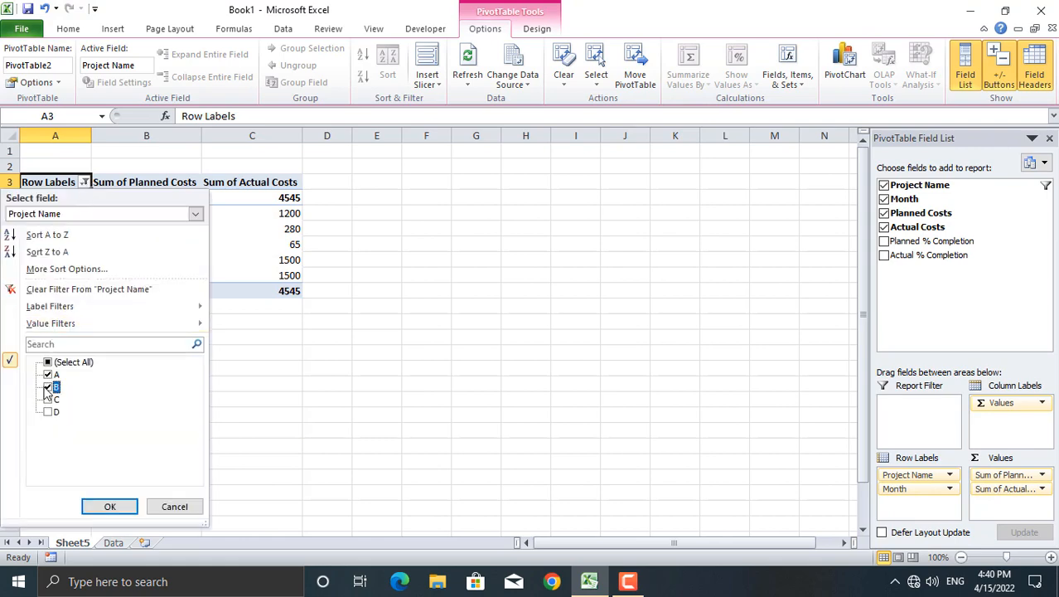
{"action": "left_click", "coordinate": [47, 375]}
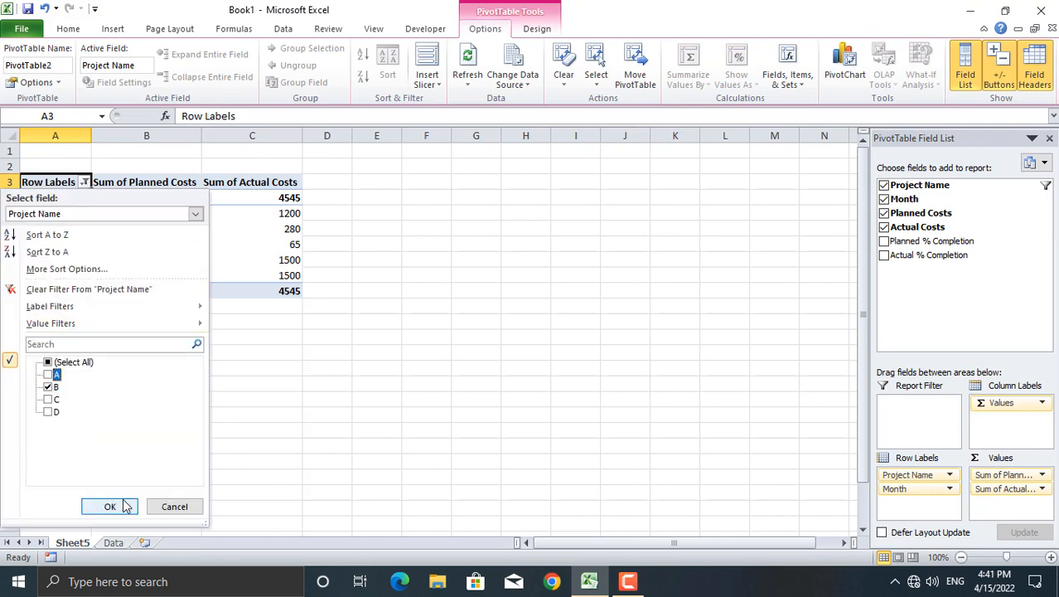
{"action": "left_click", "coordinate": [109, 507]}
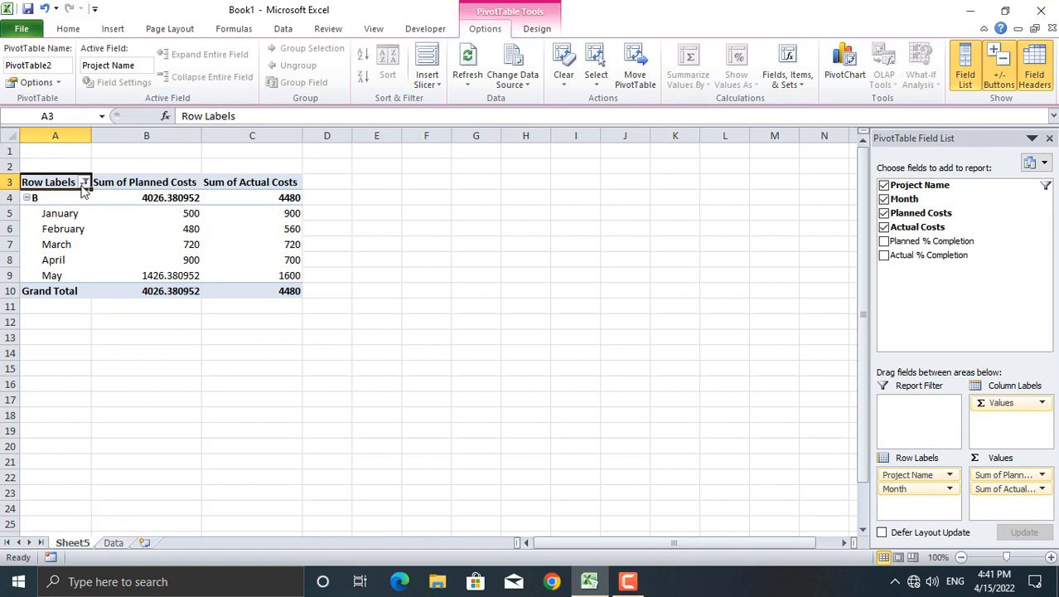
Limit the Month filter to January and select all projects again
{"action": "left_click", "coordinate": [83, 181]}
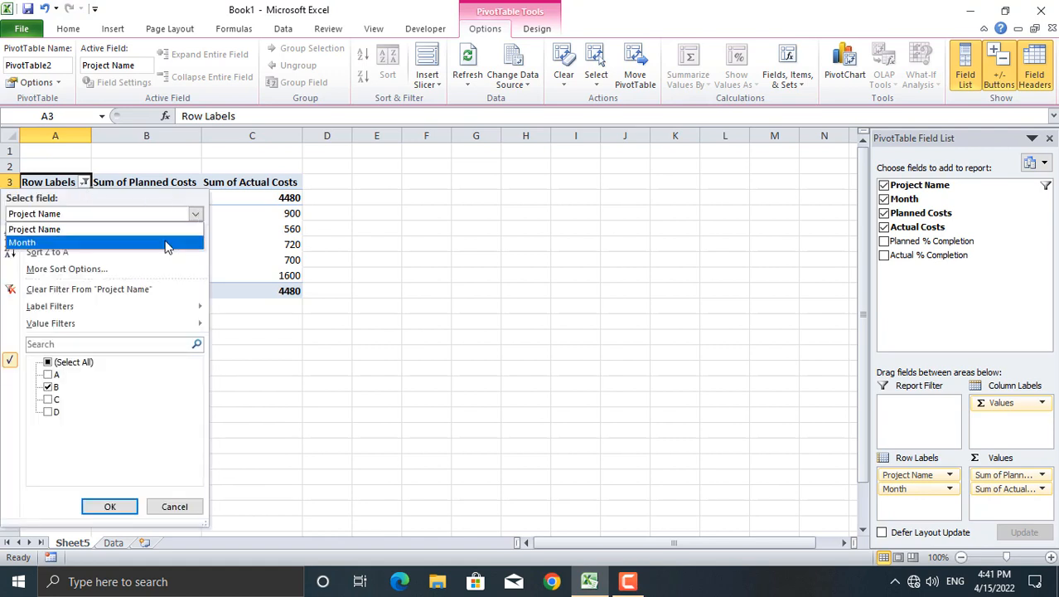
{"action": "left_click", "coordinate": [23, 241]}
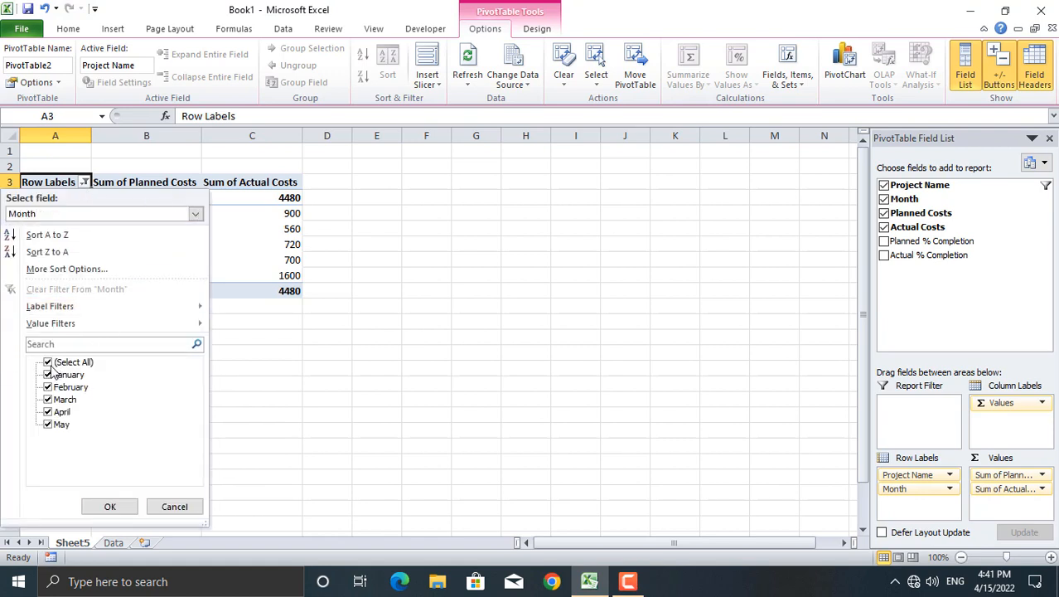
{"action": "left_click", "coordinate": [47, 362]}
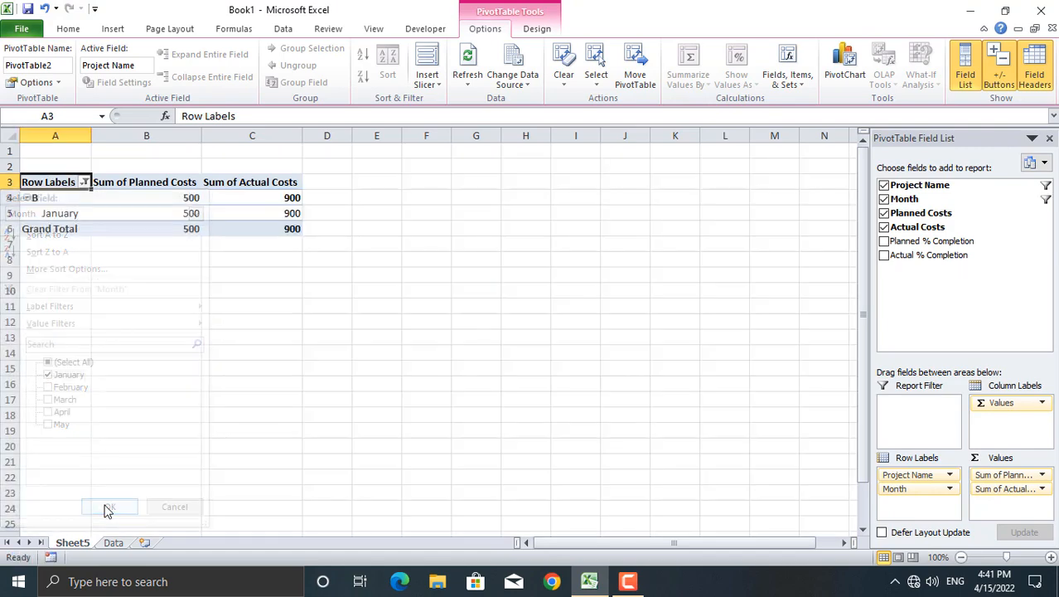
{"action": "left_click", "coordinate": [108, 507]}
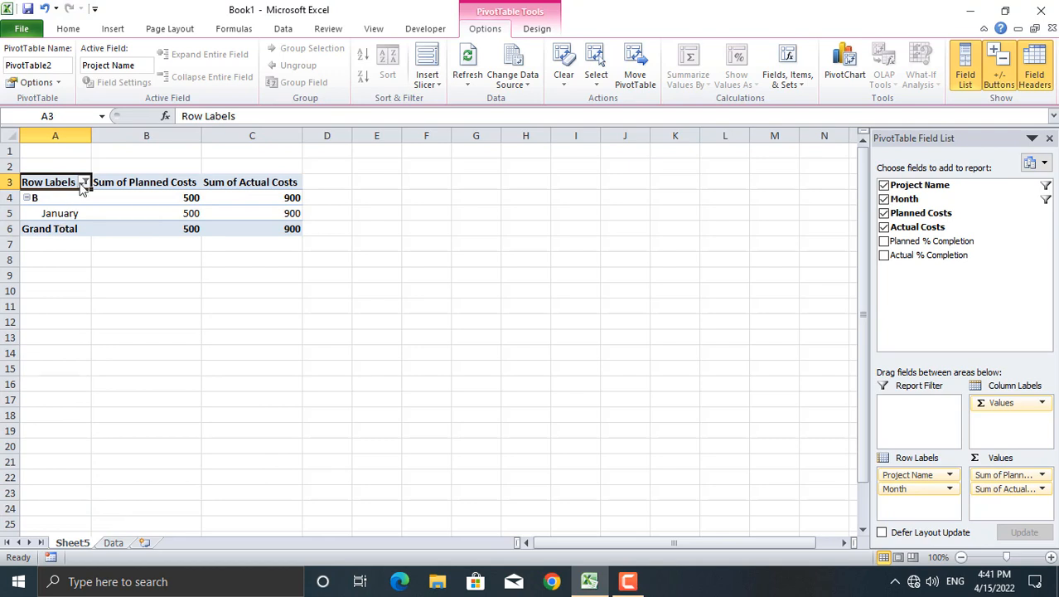
{"action": "left_click", "coordinate": [84, 182]}
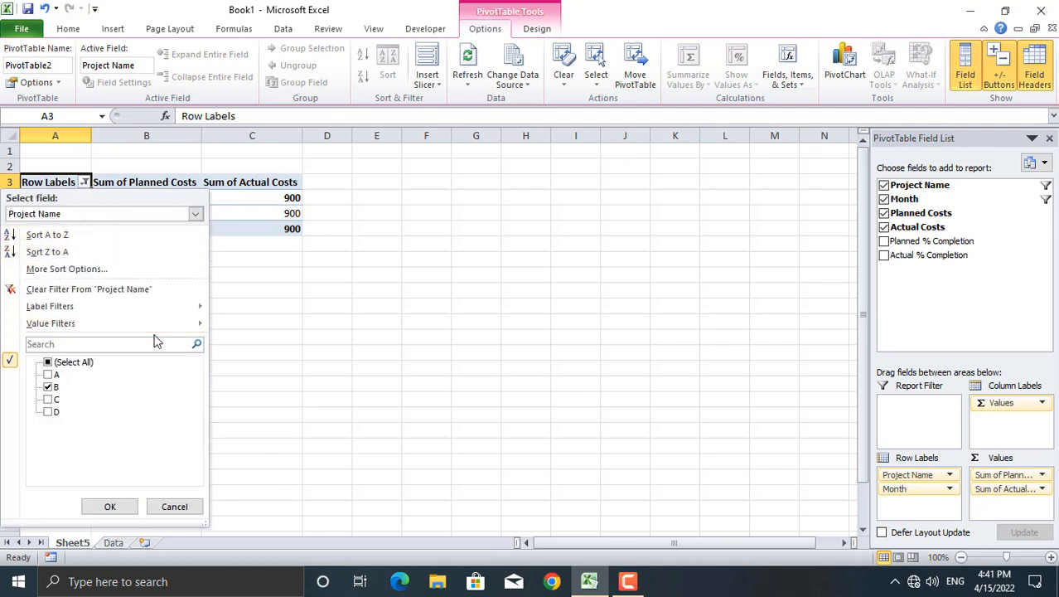
{"action": "mouse_move", "coordinate": [88, 288]}
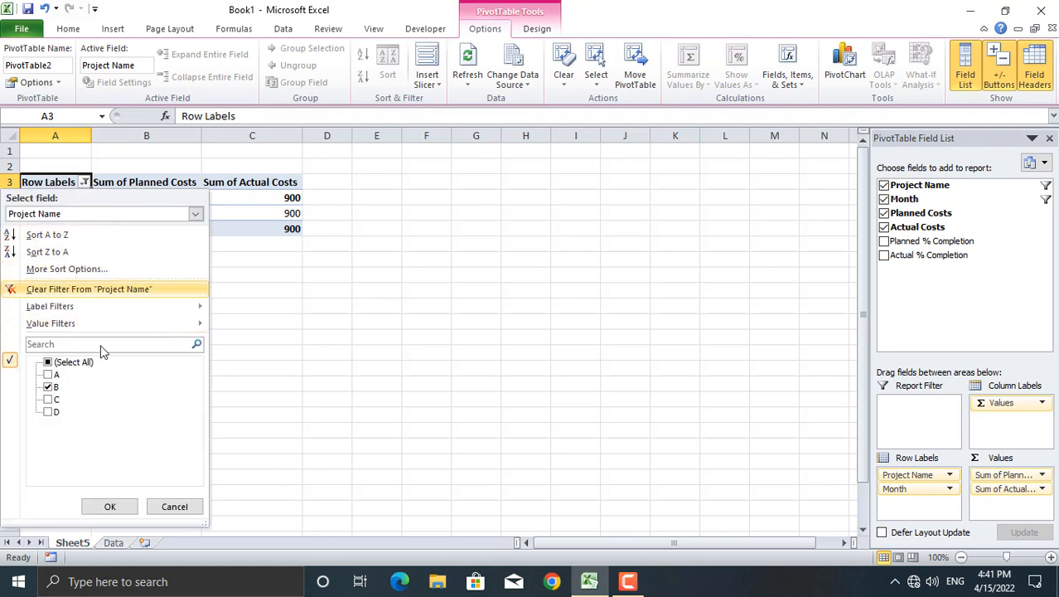
{"action": "left_click", "coordinate": [47, 361]}
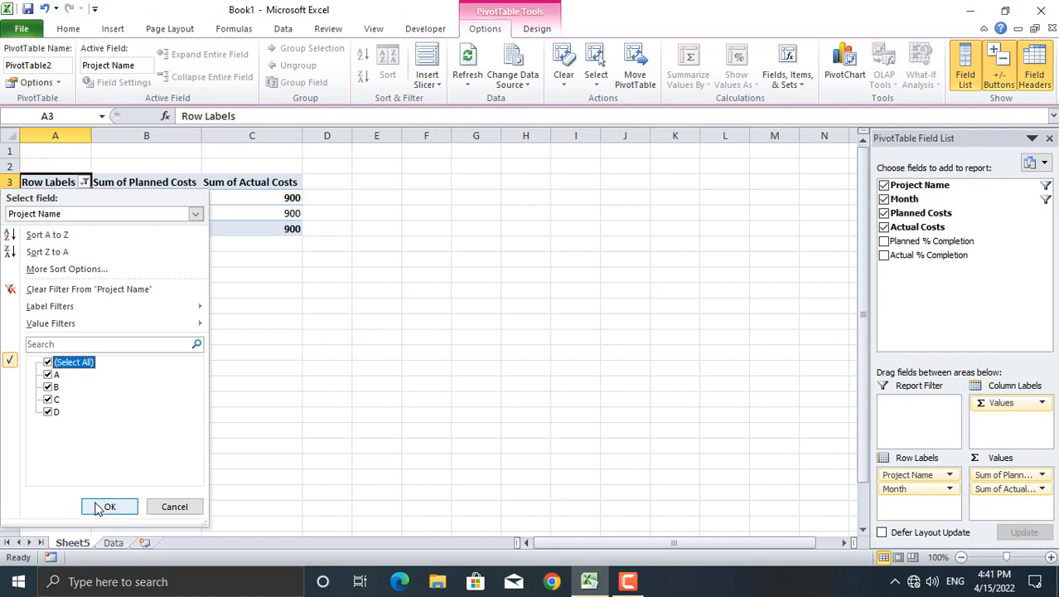
{"action": "left_click", "coordinate": [109, 506]}
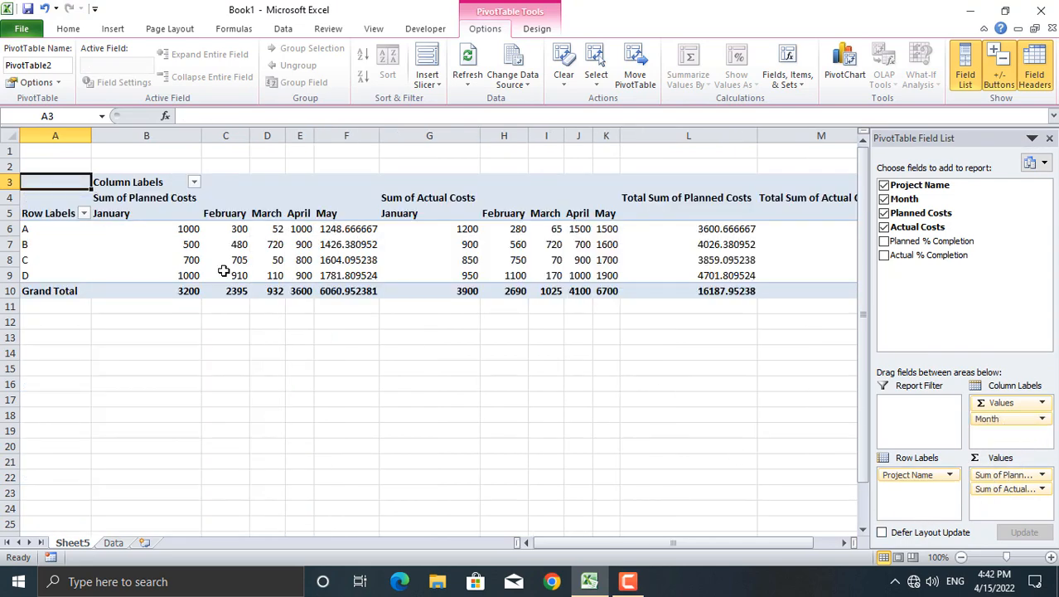
{"action": "mouse_move", "coordinate": [239, 274]}
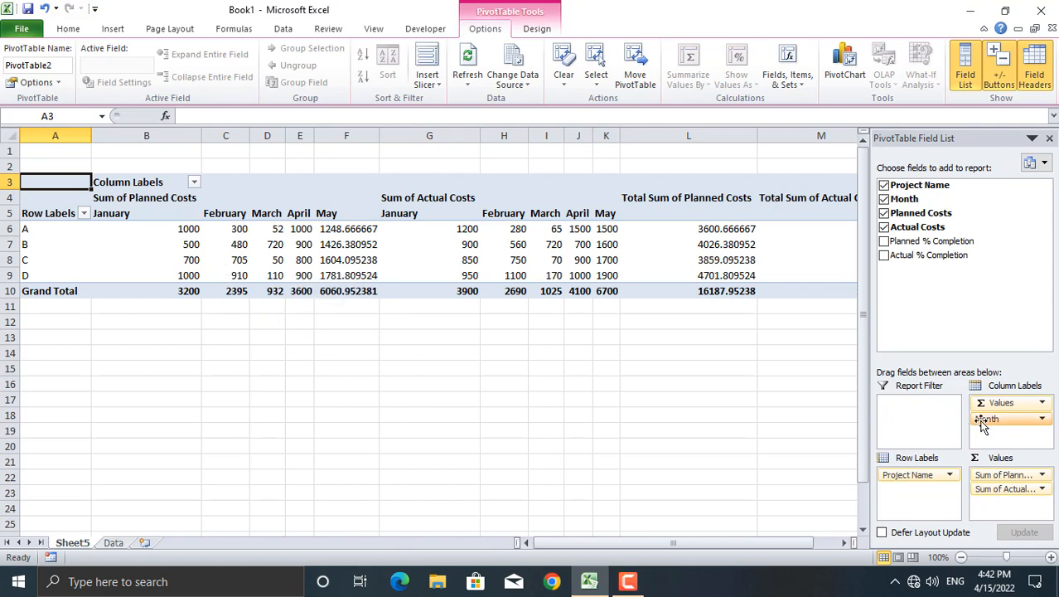
Move Month back under the project rows, and try then remove Planned % Completion from values
{"action": "left_click_drag", "start_coordinate": [1007, 419], "coordinate": [903, 489]}
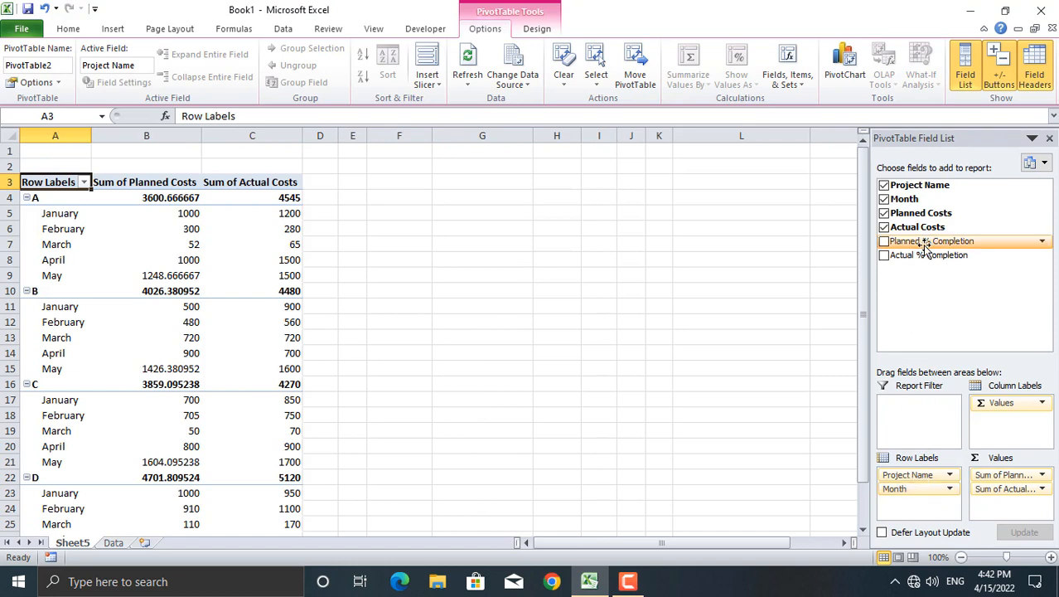
{"action": "left_click", "coordinate": [884, 240]}
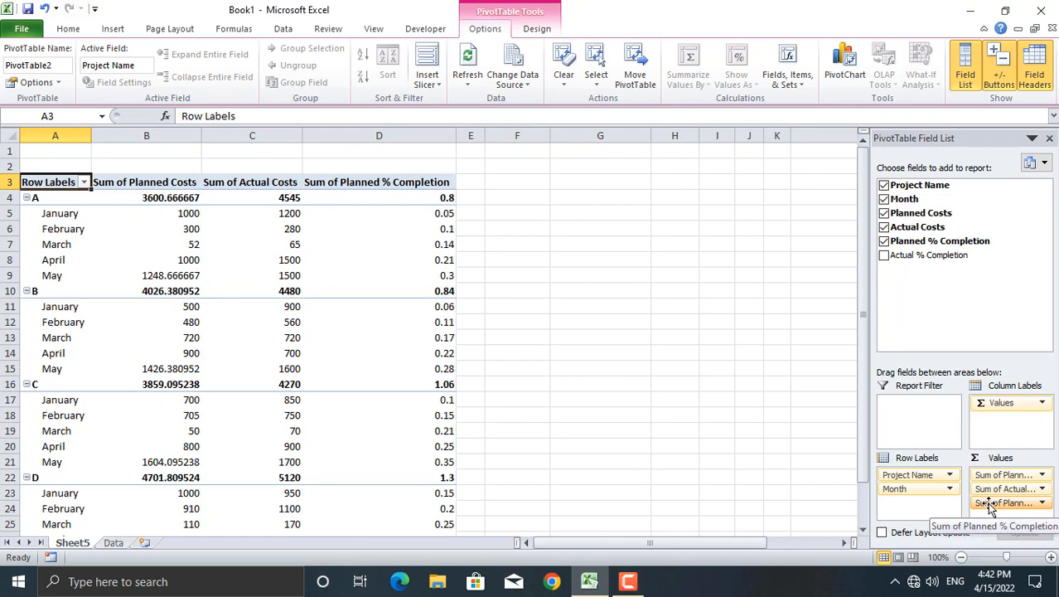
{"action": "left_click", "coordinate": [884, 240]}
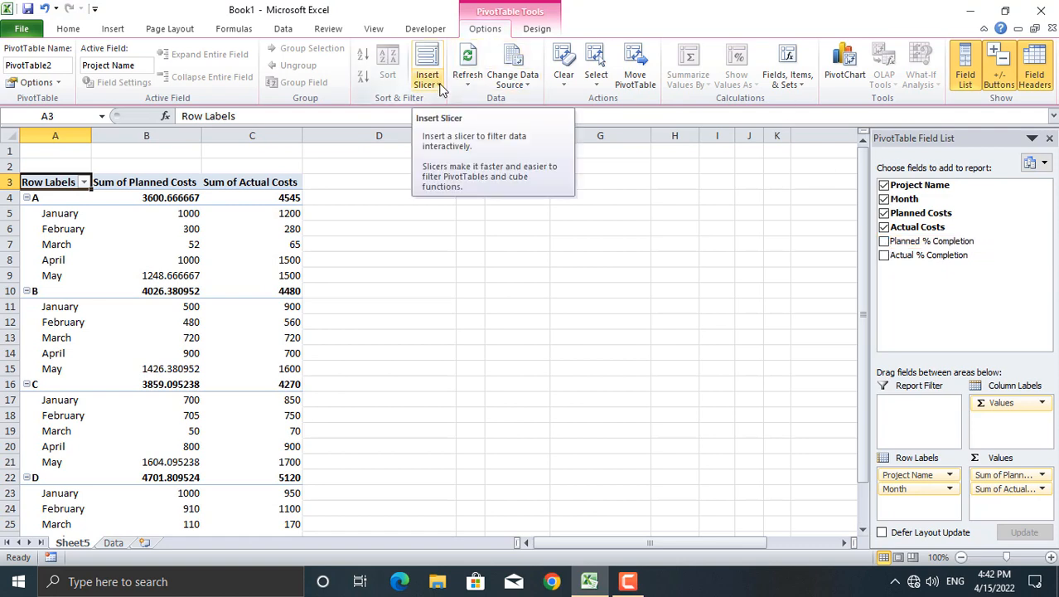
Insert two slicers, one for Project Name and one for Month
{"action": "left_click", "coordinate": [440, 84]}
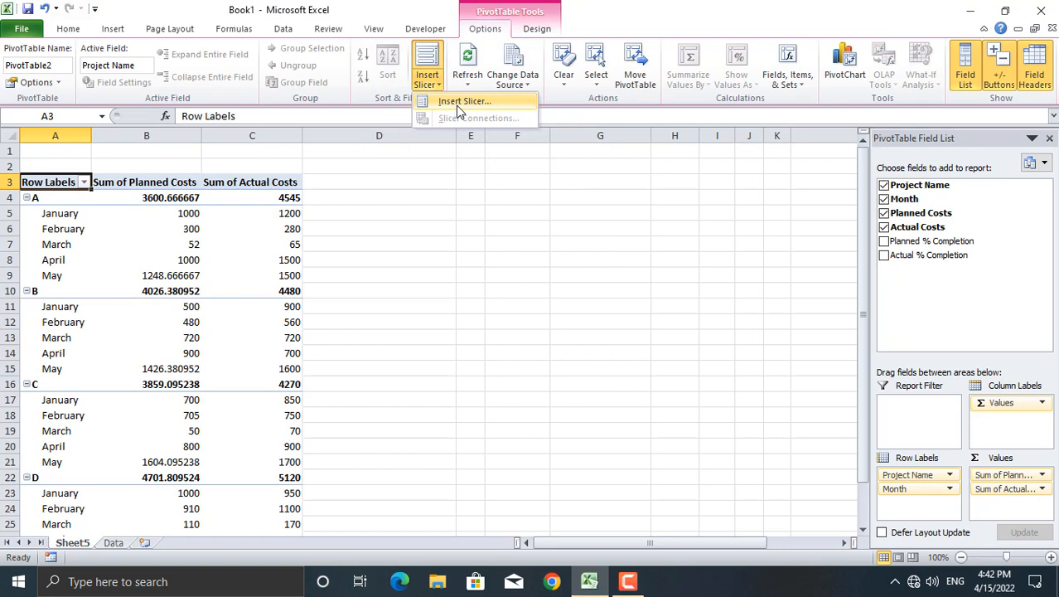
{"action": "left_click", "coordinate": [464, 100]}
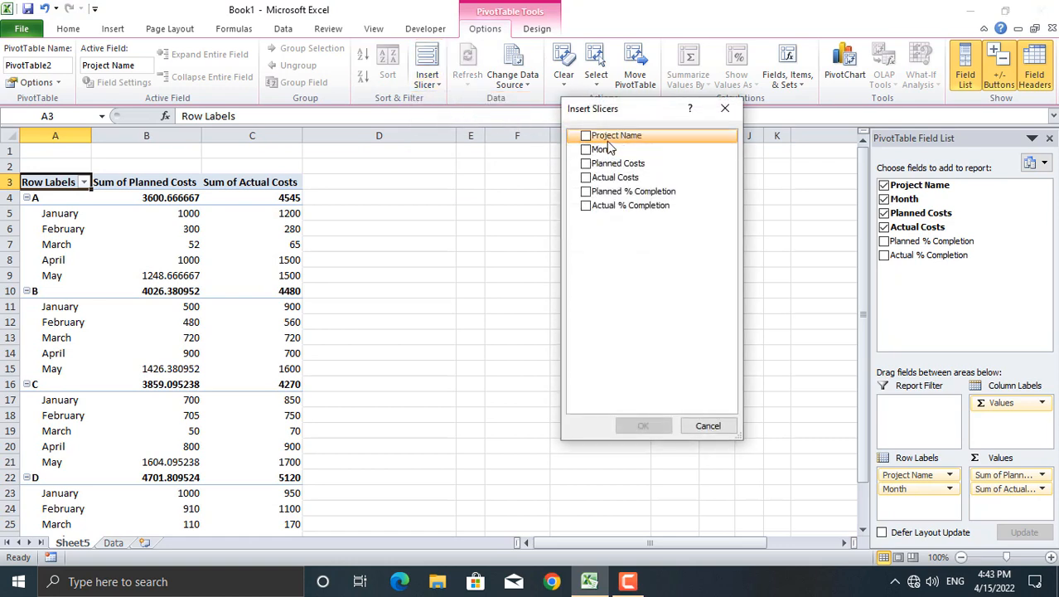
{"action": "mouse_move", "coordinate": [595, 141]}
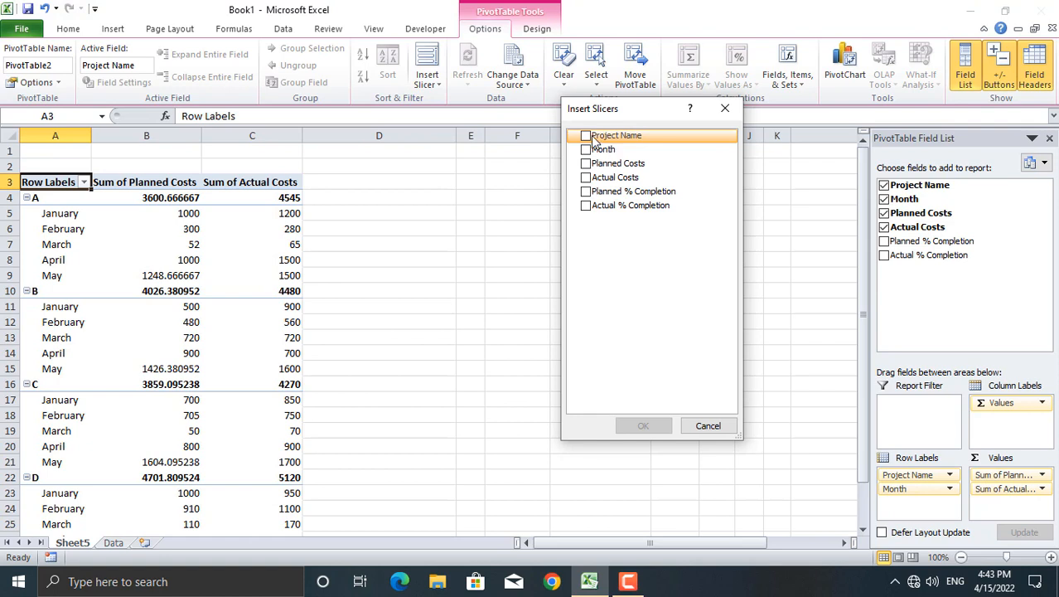
{"action": "left_click", "coordinate": [586, 135]}
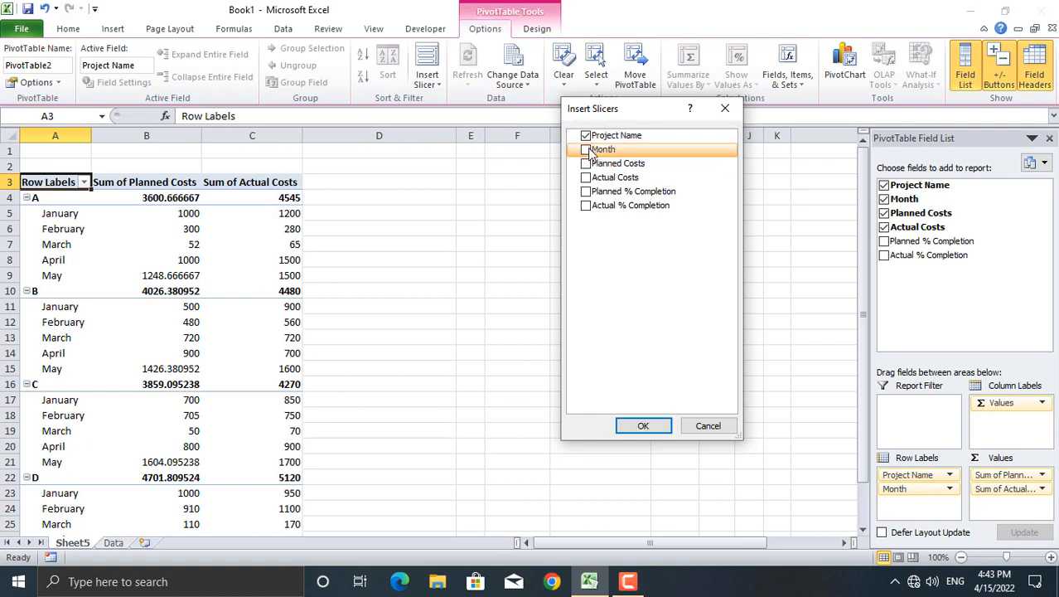
{"action": "left_click", "coordinate": [586, 149]}
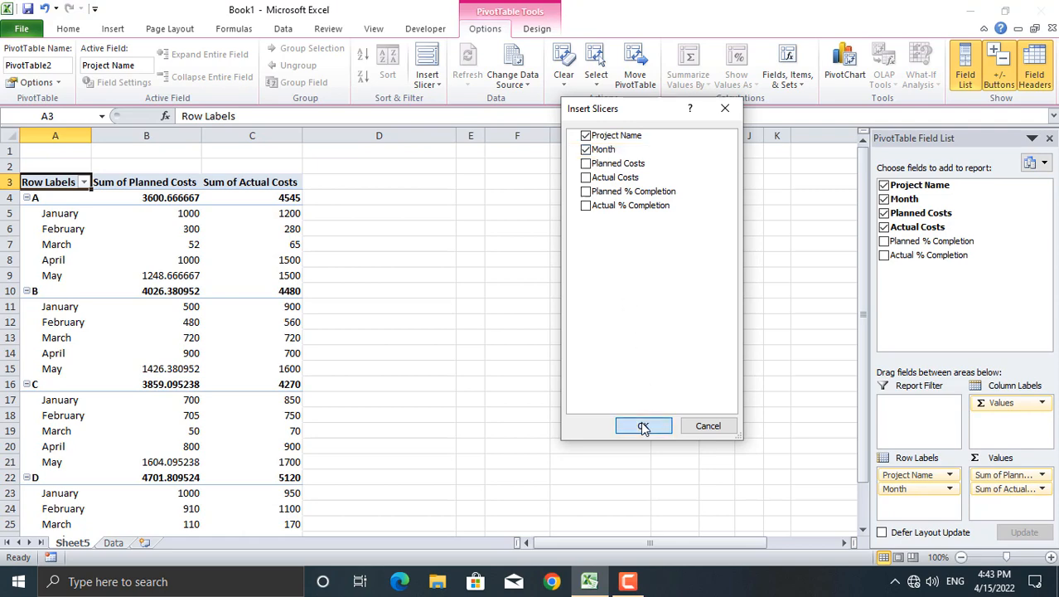
{"action": "left_click", "coordinate": [643, 425]}
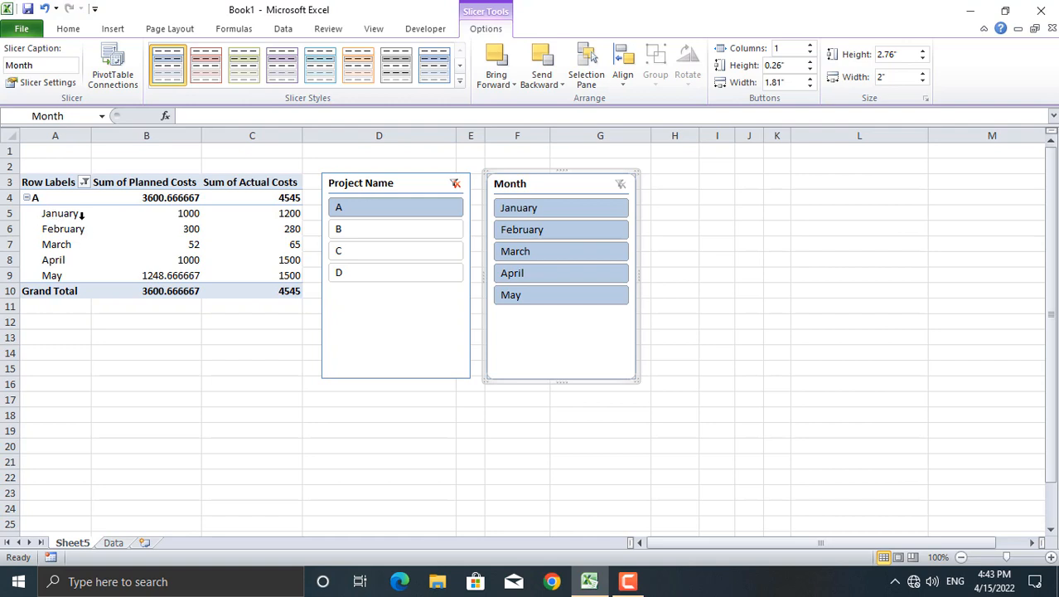
{"action": "mouse_move", "coordinate": [62, 275]}
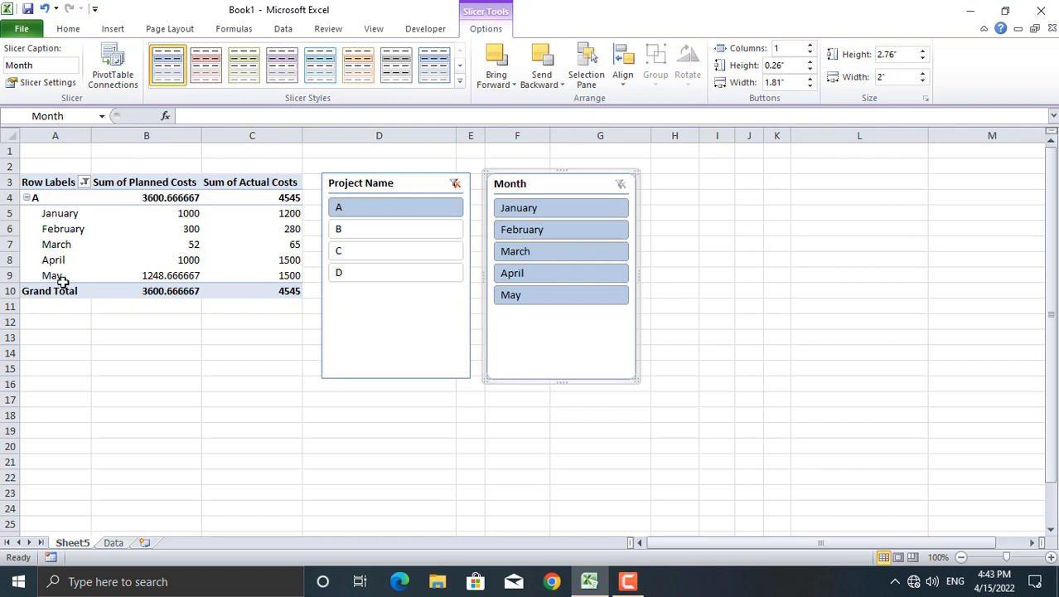
{"action": "mouse_move", "coordinate": [271, 217]}
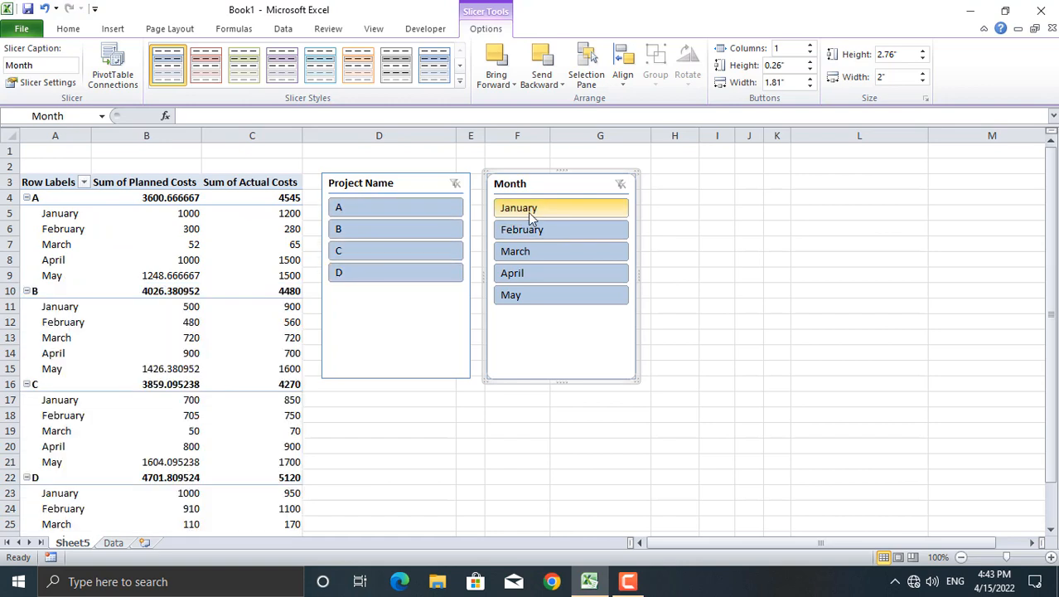
Test filtering the report with the Month slicer
{"action": "left_click", "coordinate": [522, 230]}
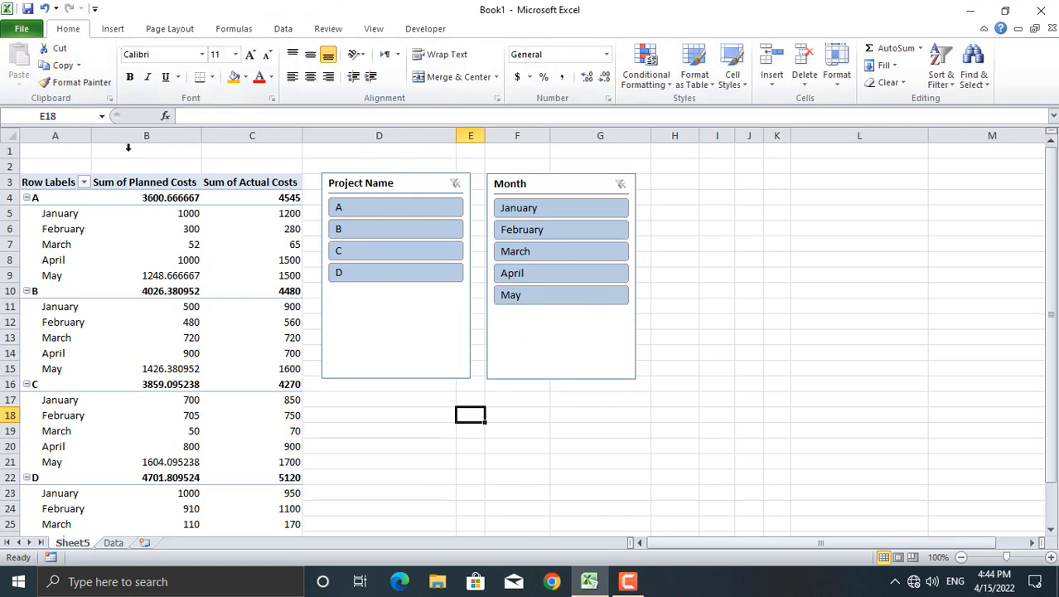
Insert a Clustered Column PivotChart from the PivotTable and move it below the slicers
{"action": "left_click", "coordinate": [146, 181]}
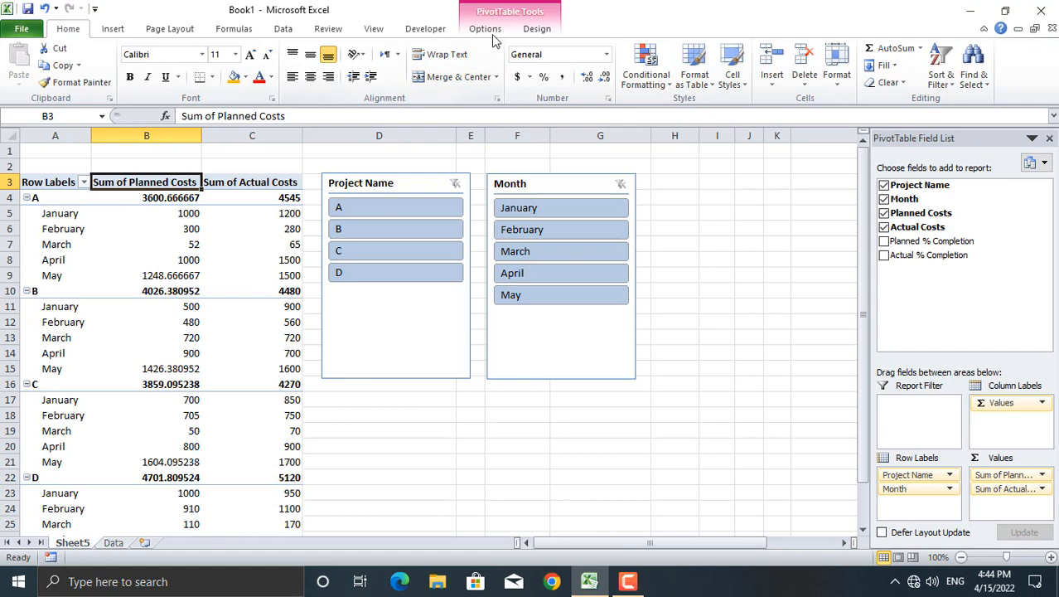
{"action": "left_click", "coordinate": [485, 28]}
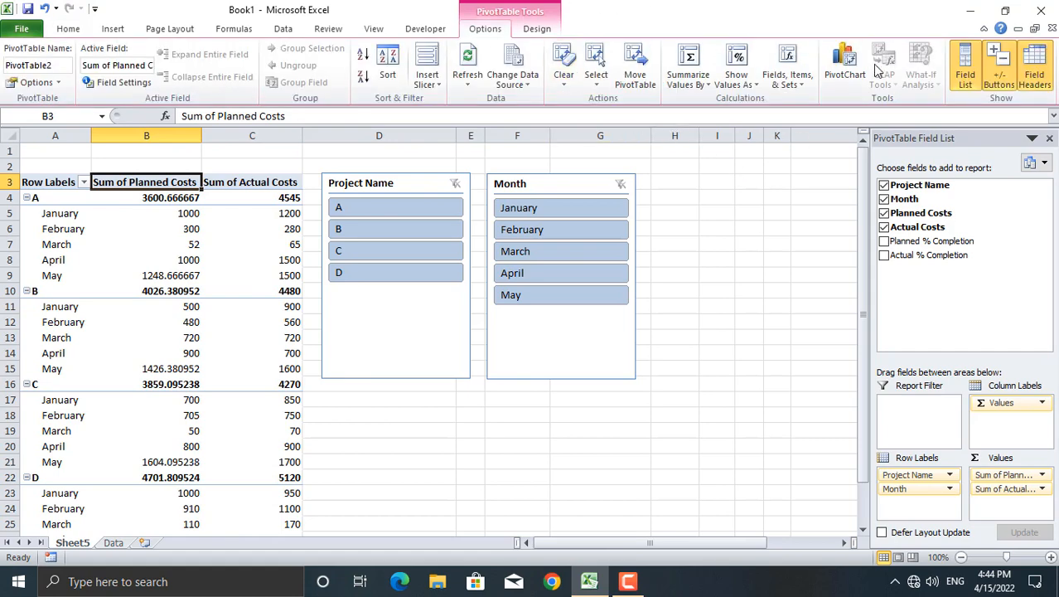
{"action": "left_click", "coordinate": [844, 62]}
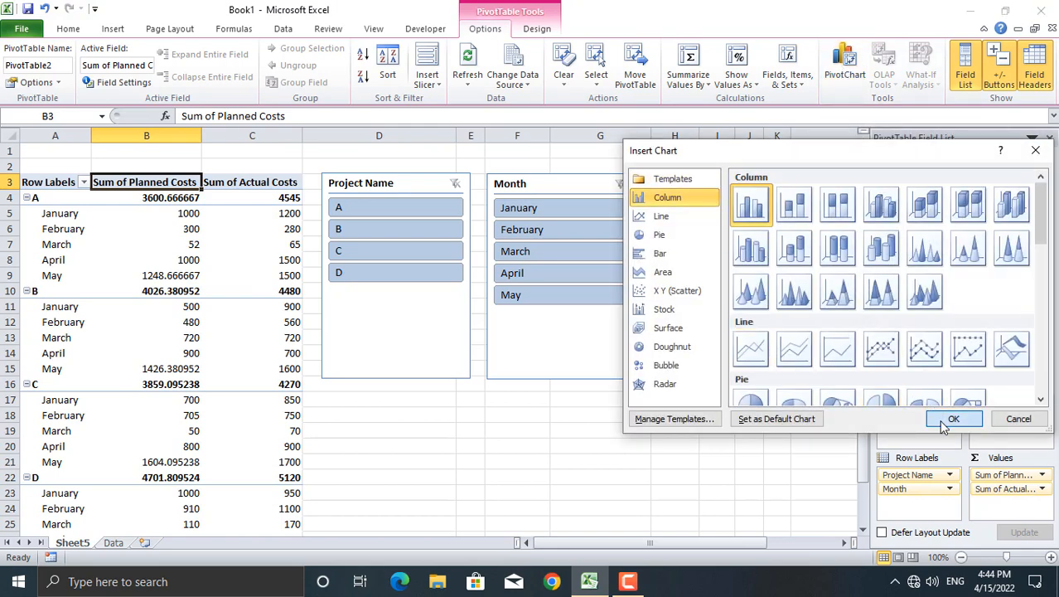
{"action": "left_click", "coordinate": [954, 418]}
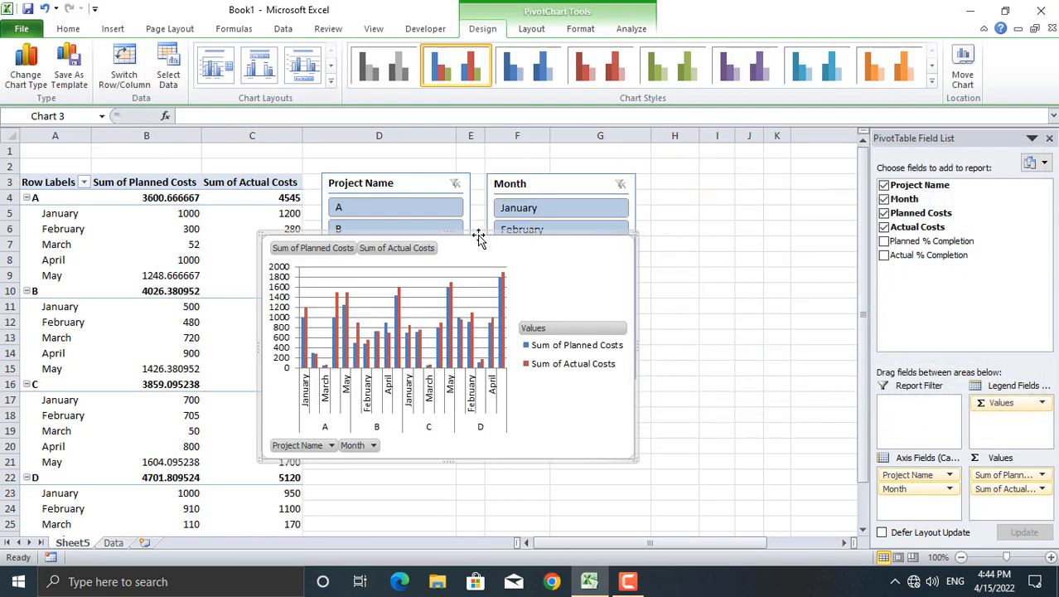
{"action": "left_click_drag", "start_coordinate": [479, 241], "coordinate": [547, 357]}
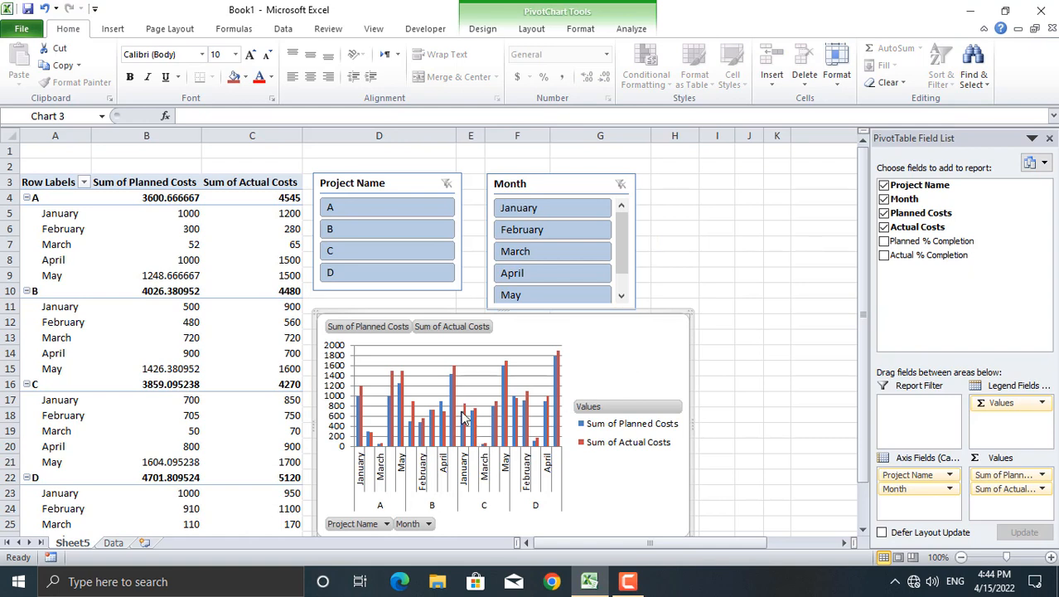
Select the Actual Costs series, show its Format options, and filter the report to project B
{"action": "left_click", "coordinate": [463, 406]}
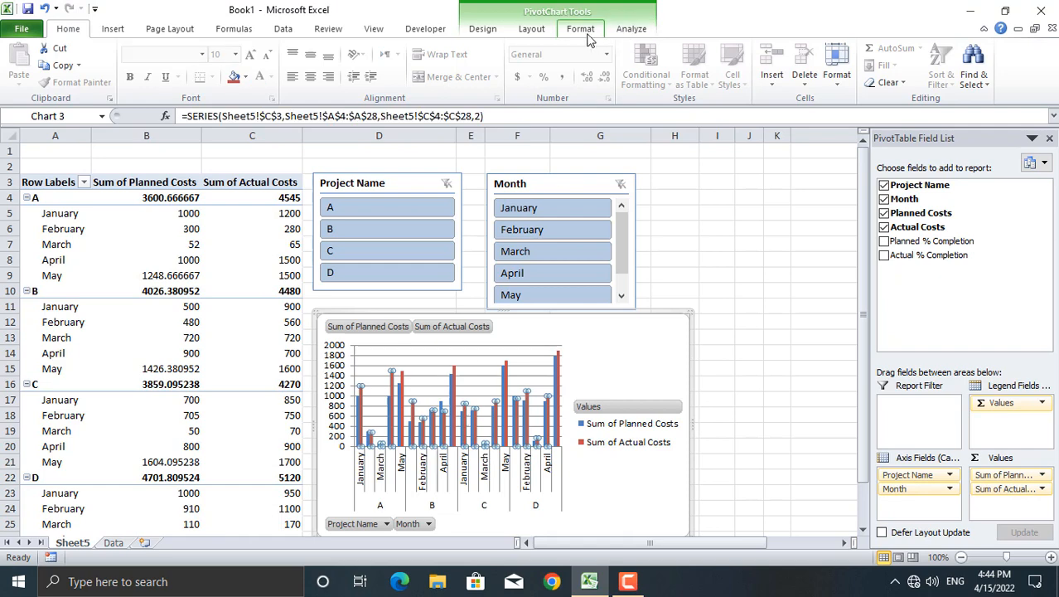
{"action": "left_click", "coordinate": [580, 28]}
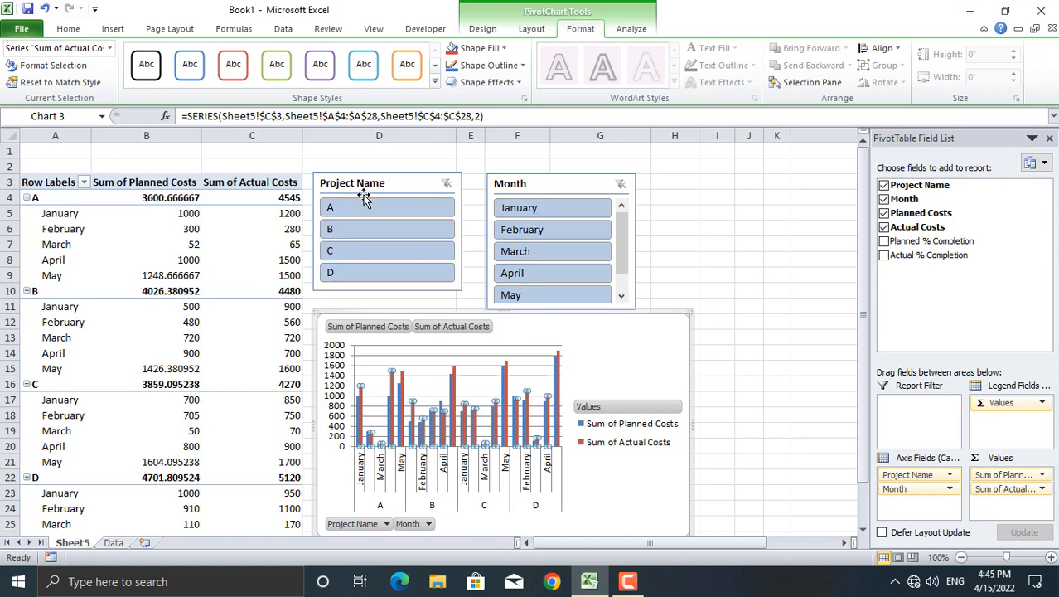
{"action": "left_click", "coordinate": [330, 207]}
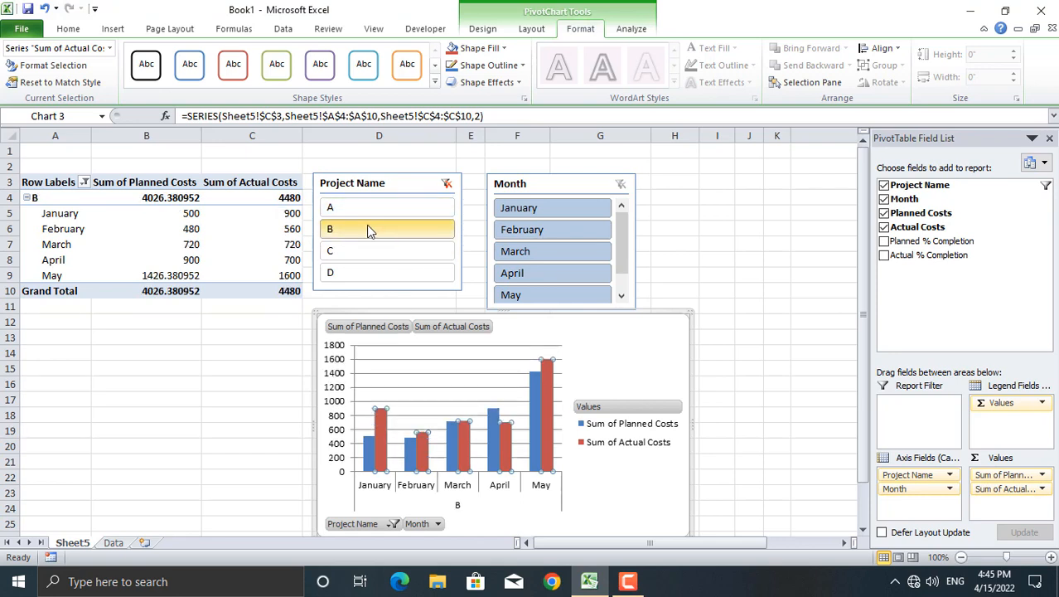
Filter the PivotTable and PivotChart to project C with the Project Name slicer
{"action": "left_click", "coordinate": [330, 251]}
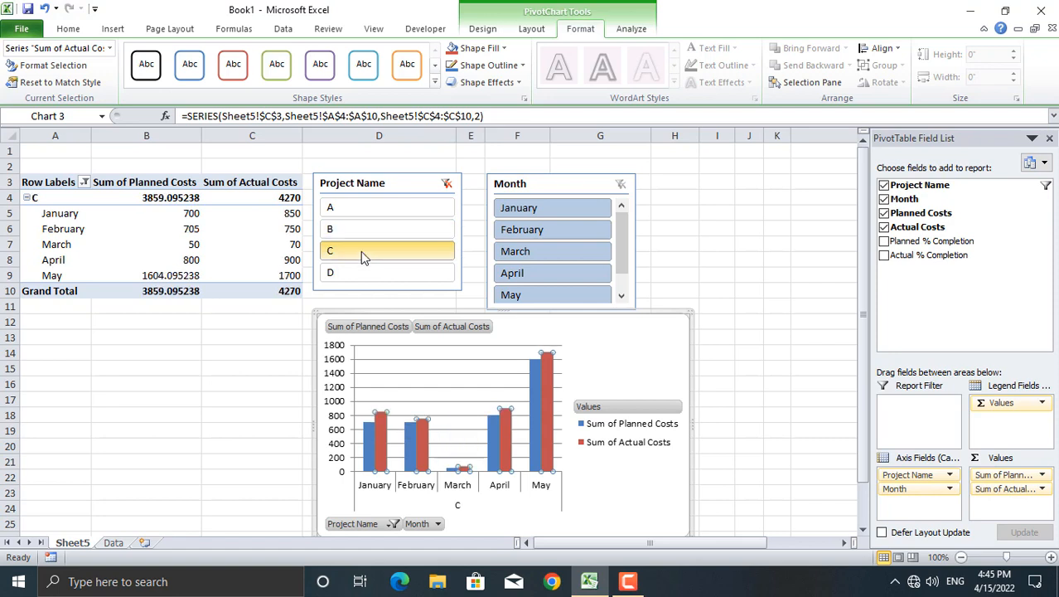